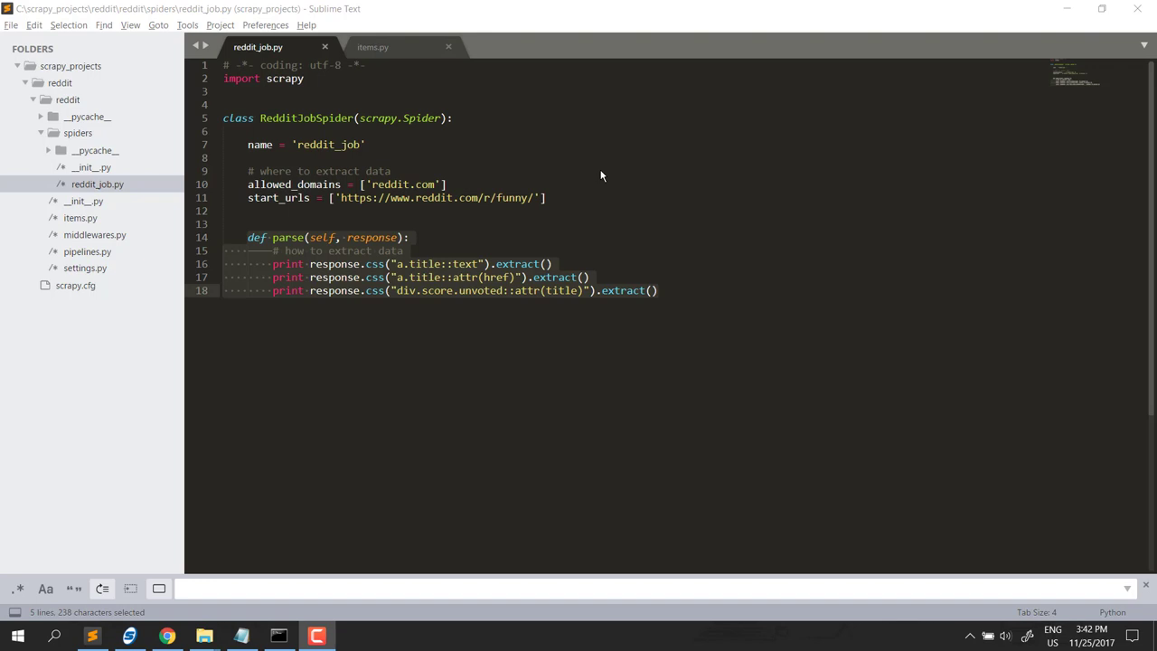
mouse_move(576, 265)
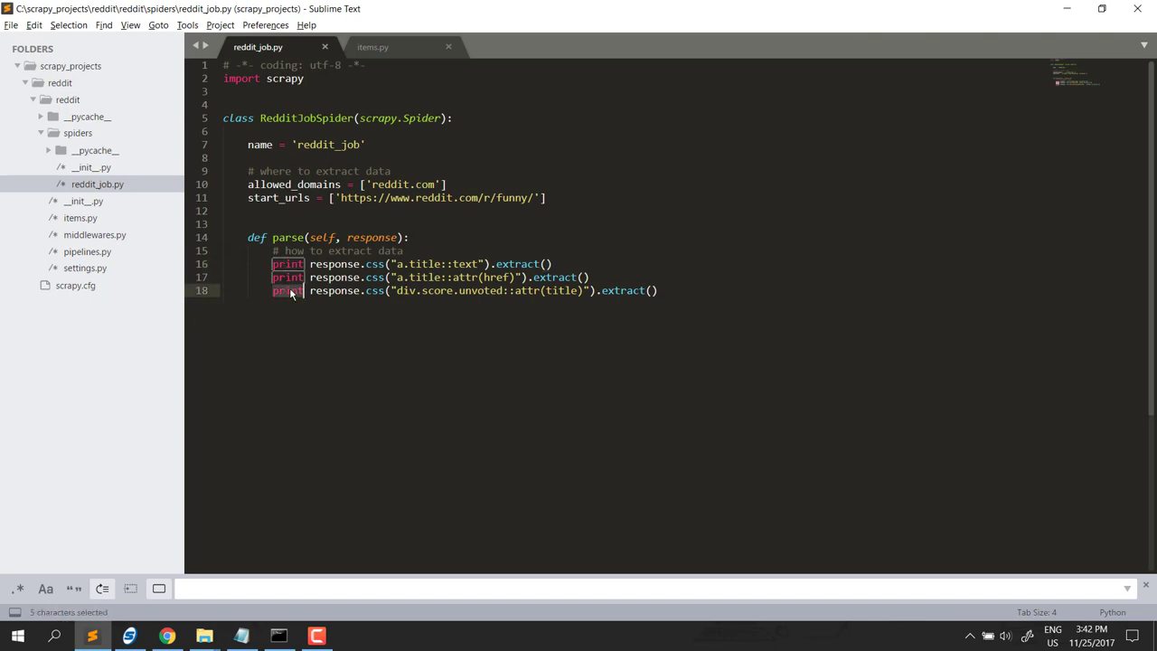
- Open items.py and put the cursor in the RedditItem class body
click(658, 291)
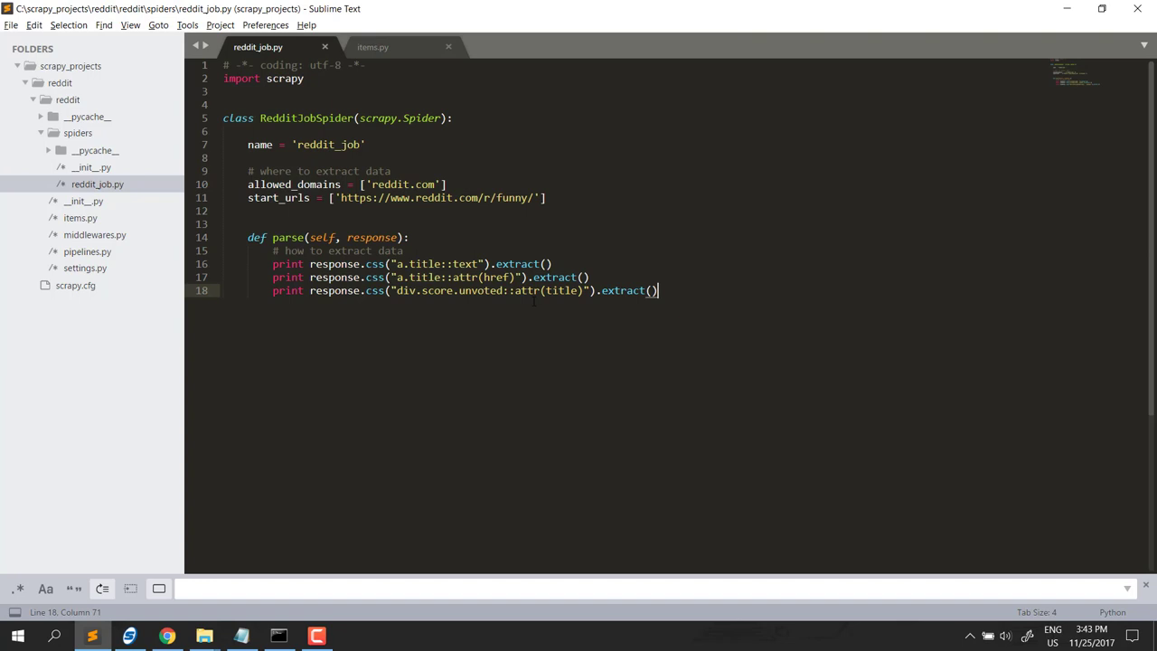
mouse_move(80, 218)
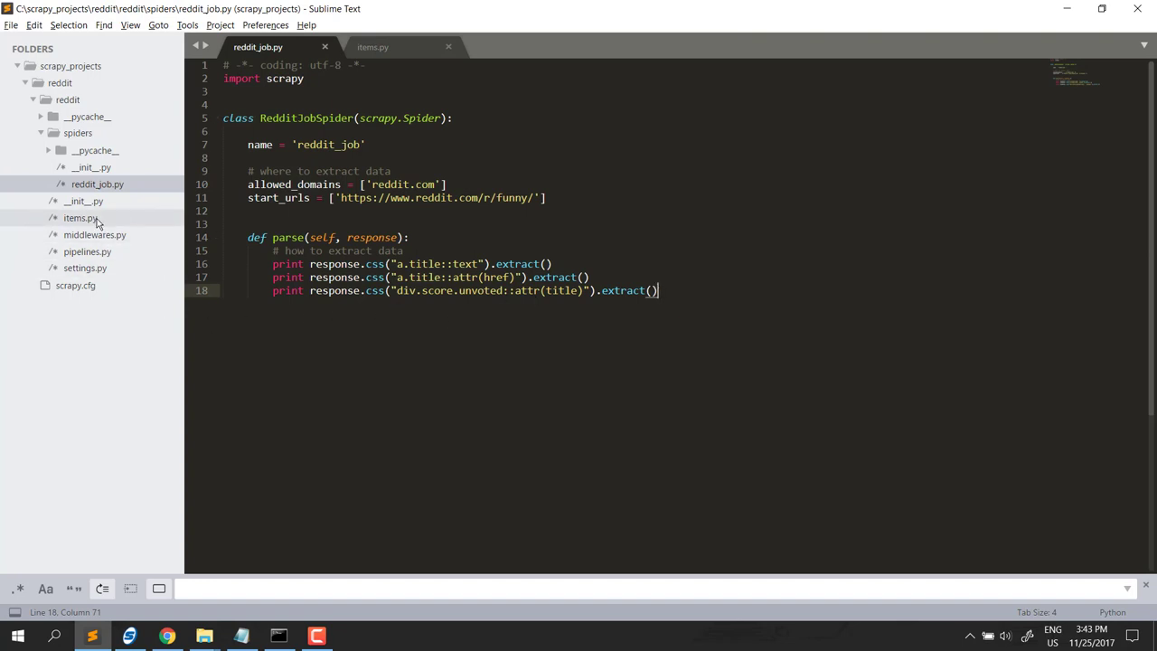
click(373, 46)
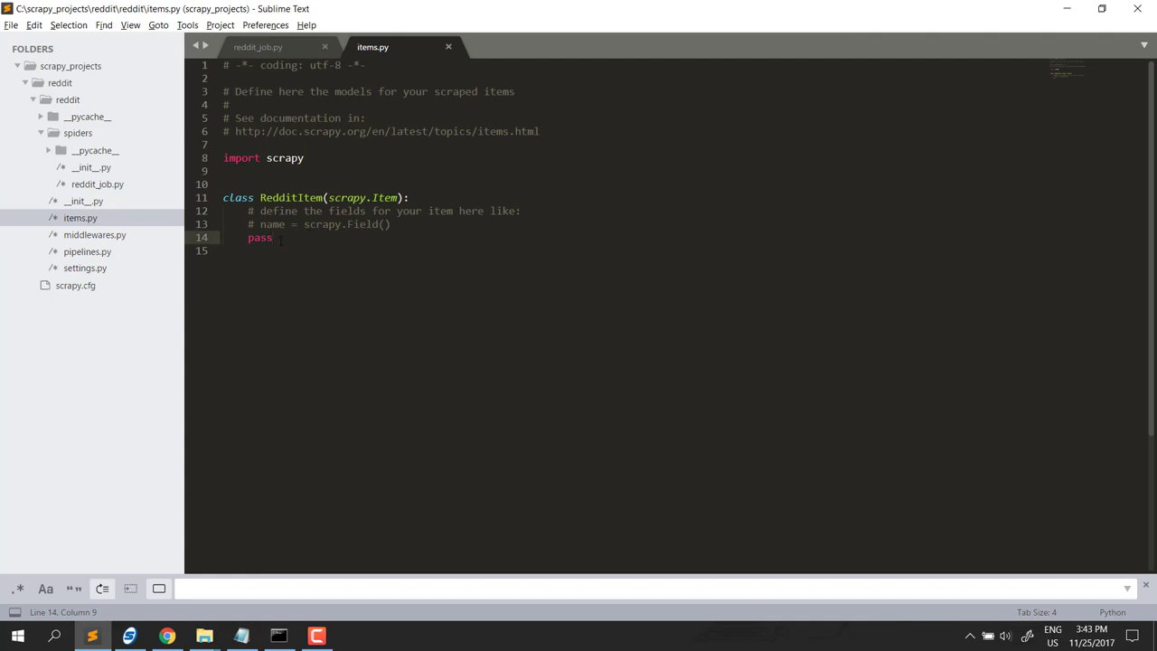
double_click(290, 197)
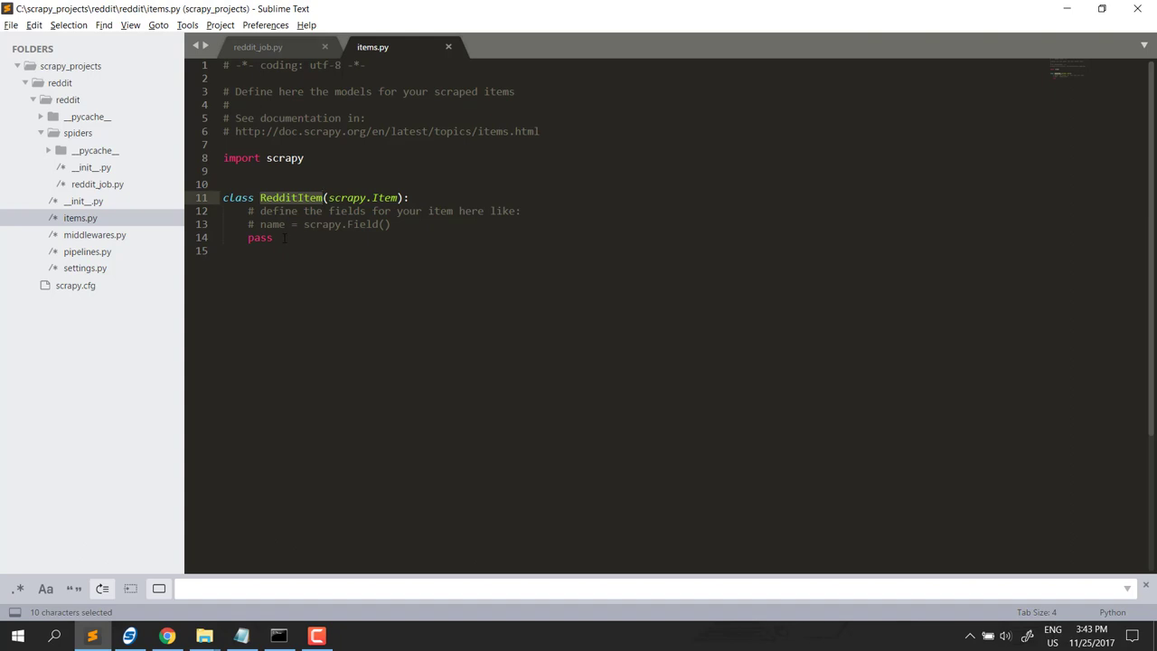
click(274, 237)
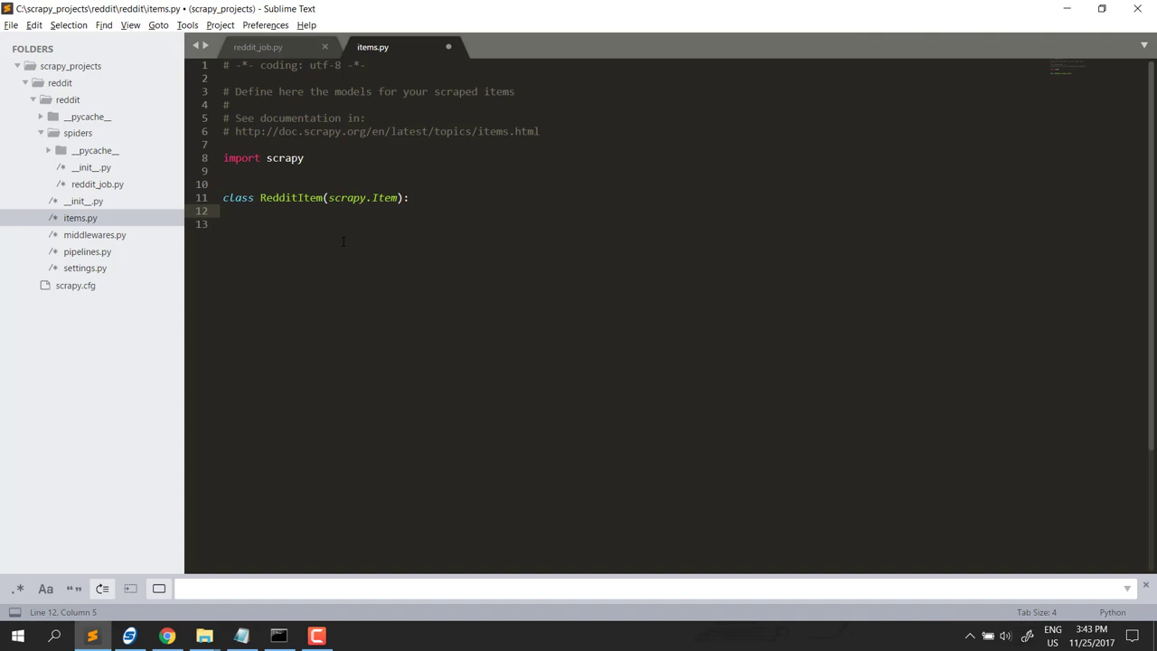
- Define title, href and score as scrapy.Field() and save items.py
text(tit)
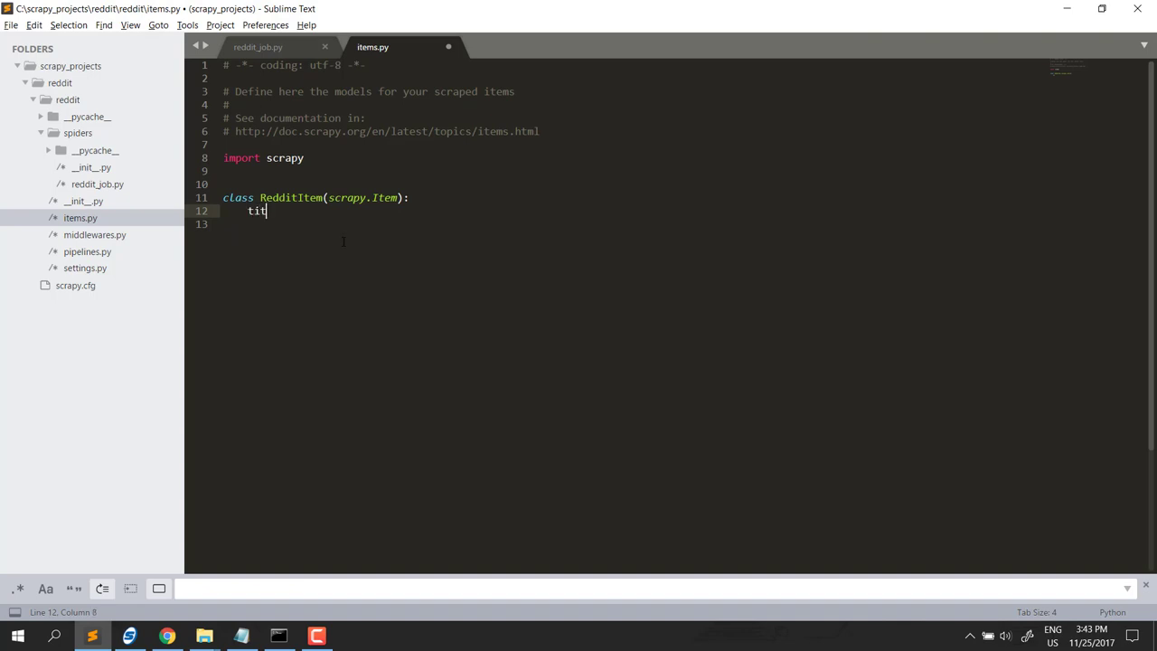
text(le = scrapy)
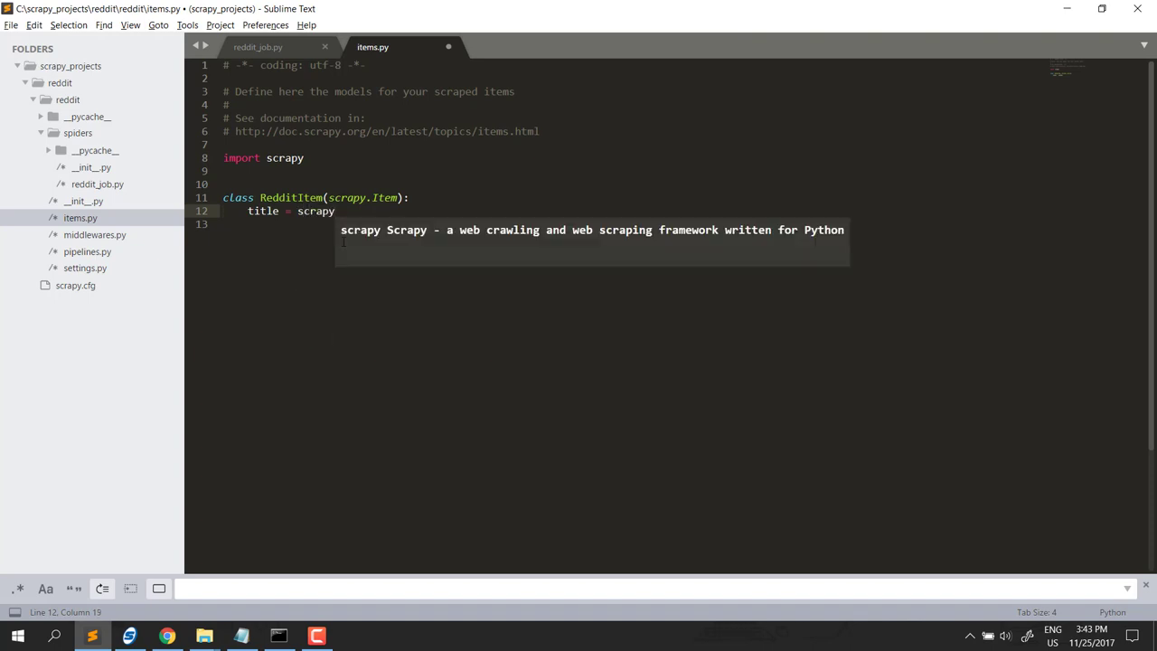
text(.Field()
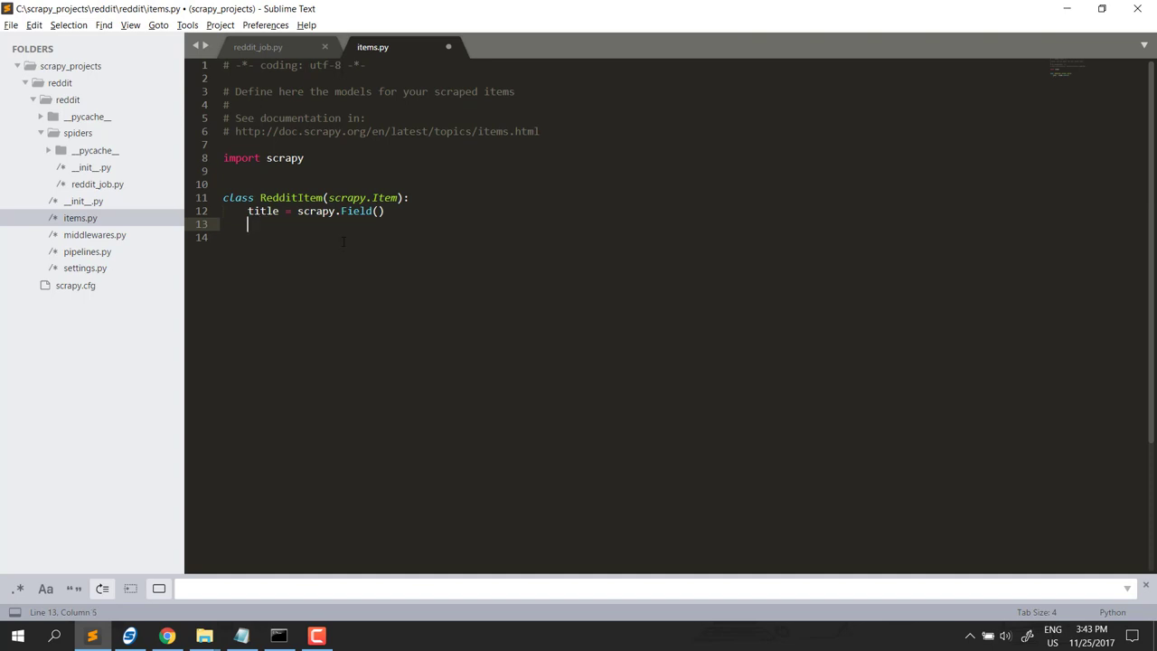
text(href = scrapy)
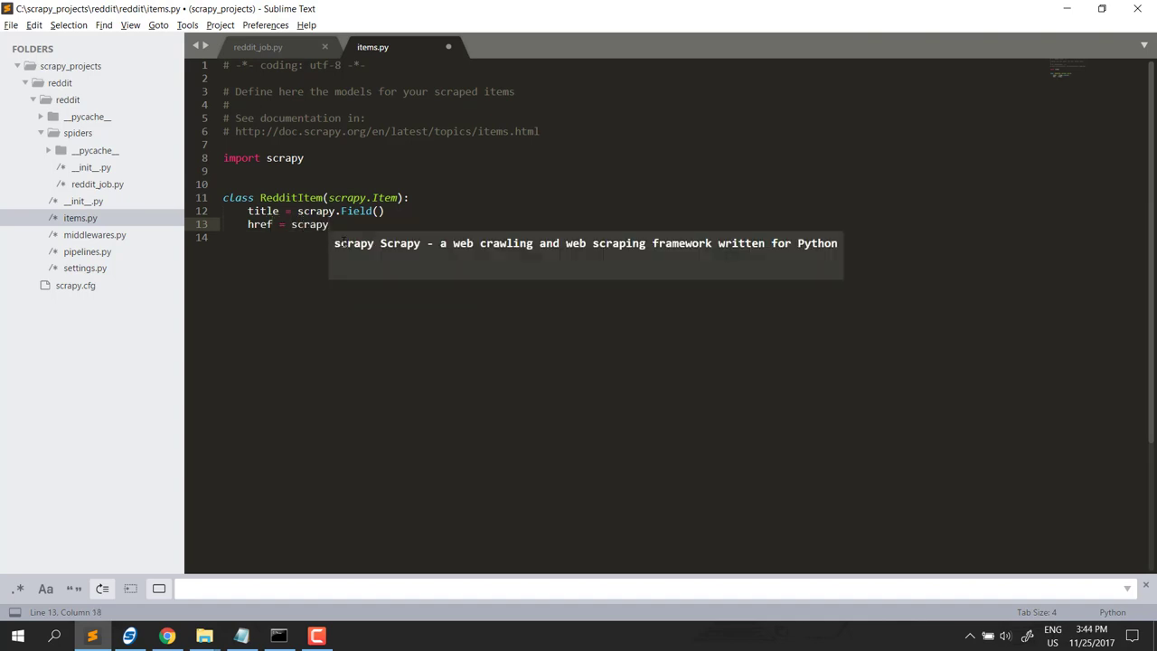
text(.Field()
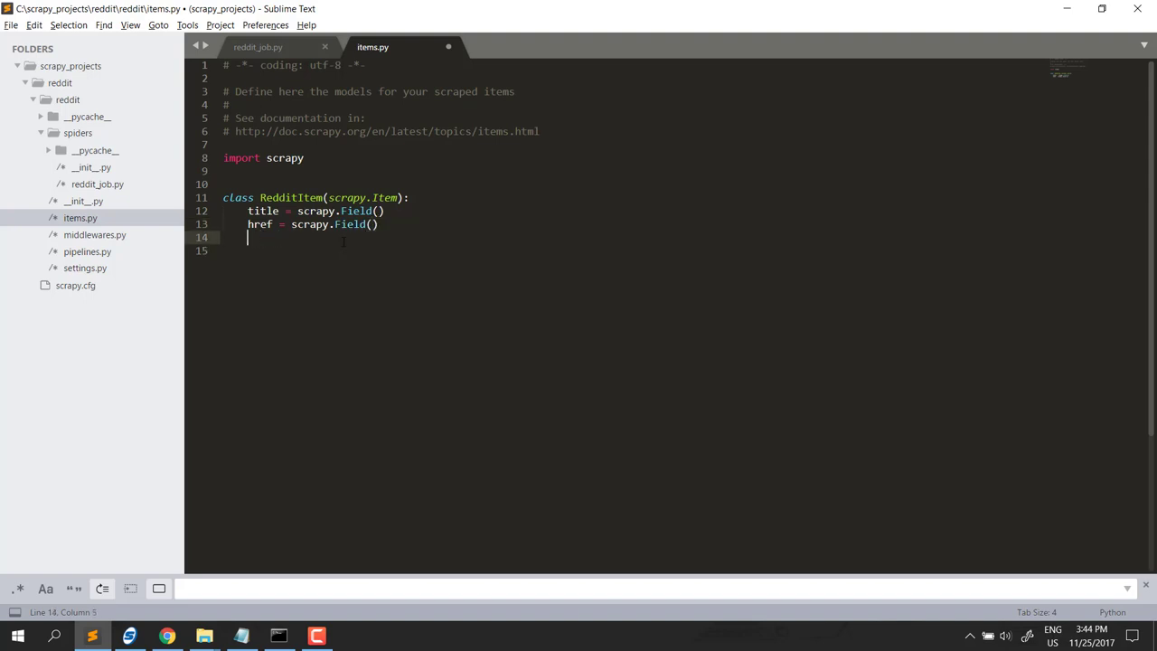
text(score)
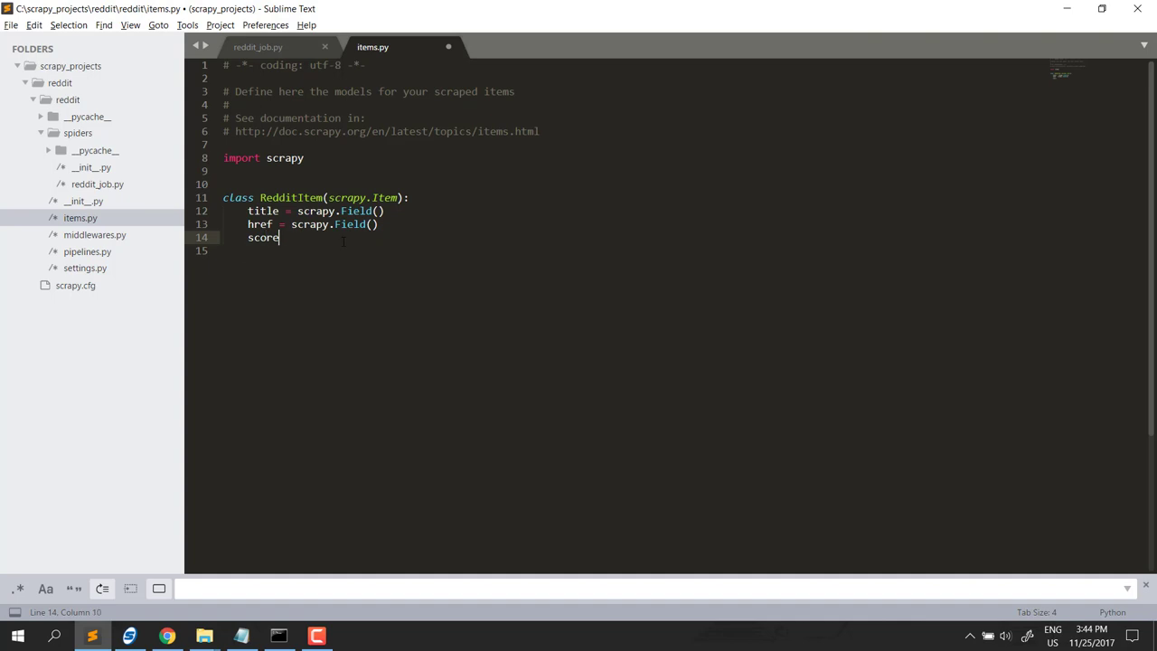
text(= scrapy)
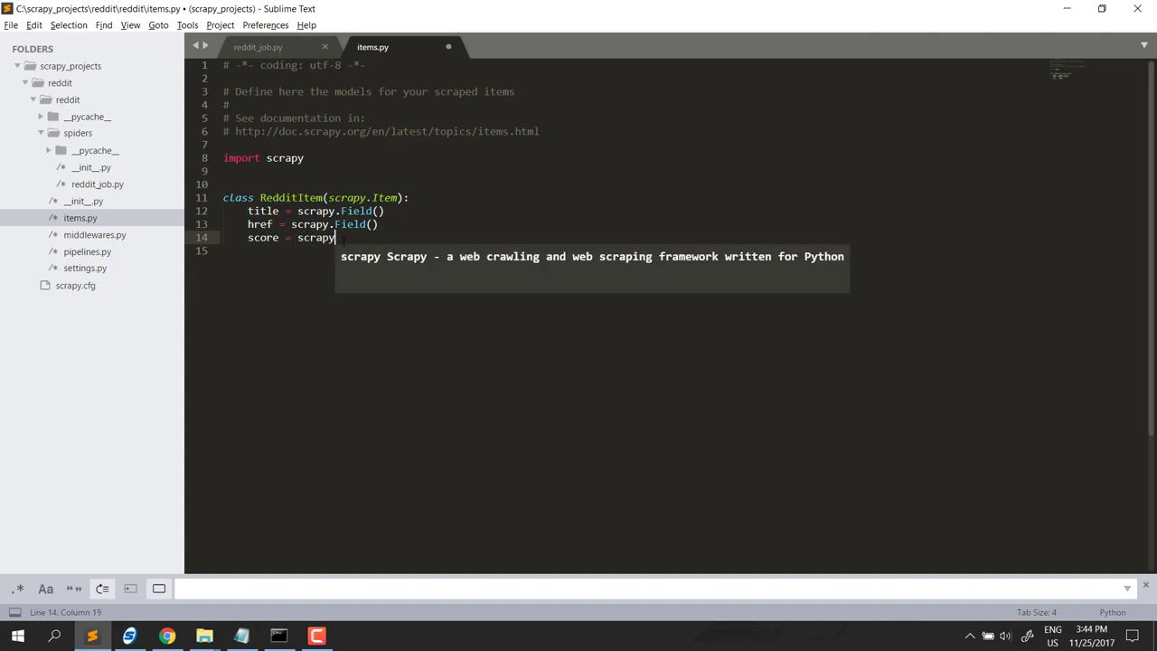
text(.Field()
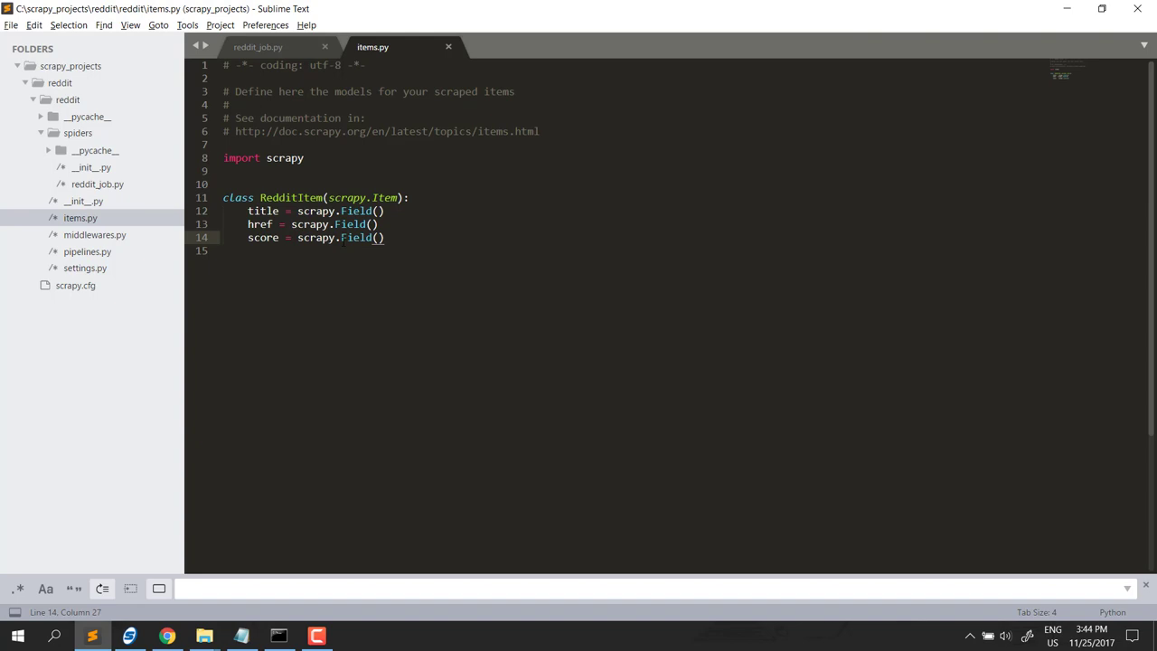
key(ctrl+s)
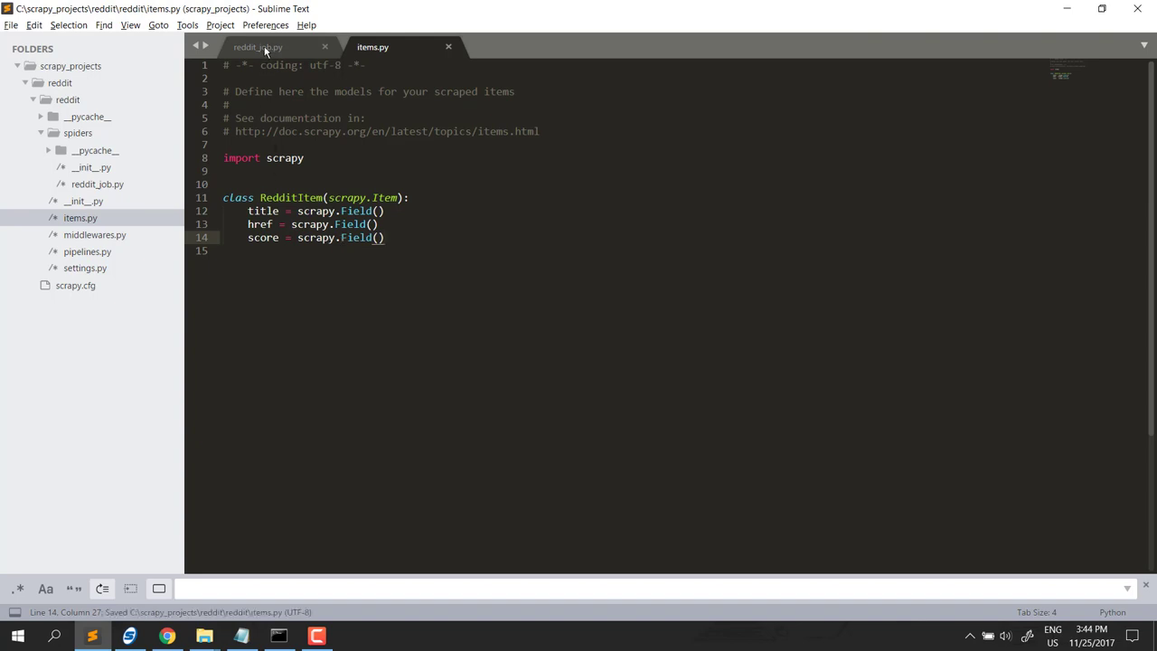
- Add 'from reddit.items import RedditItem' to the reddit_job.py spider
click(260, 47)
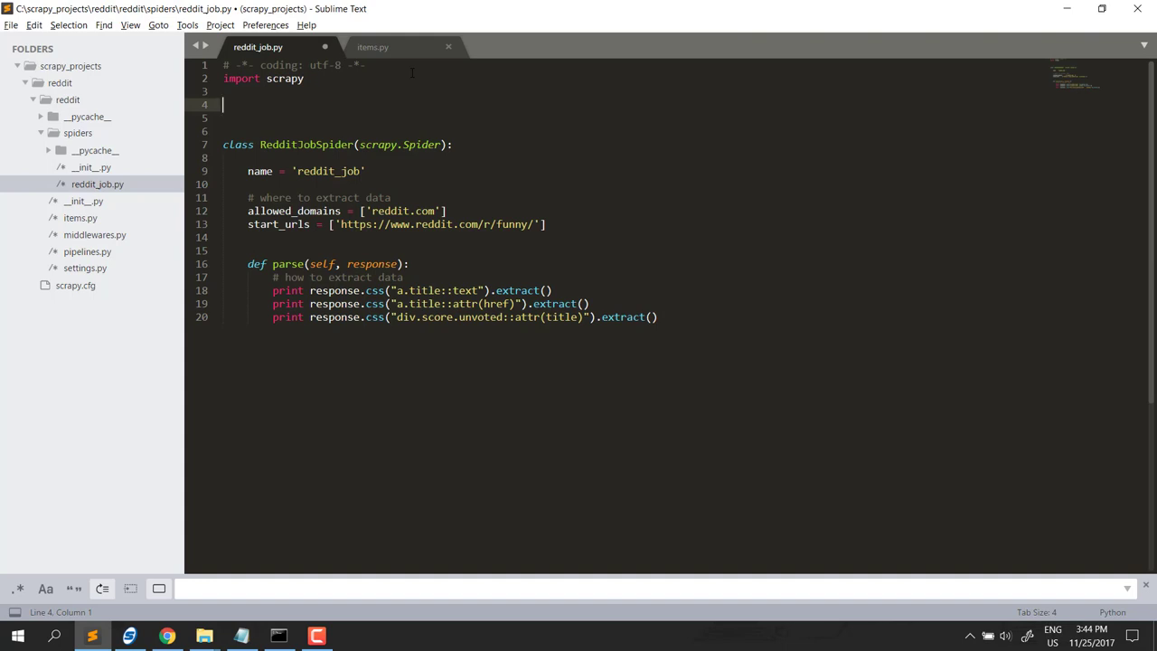
text(from reddit import)
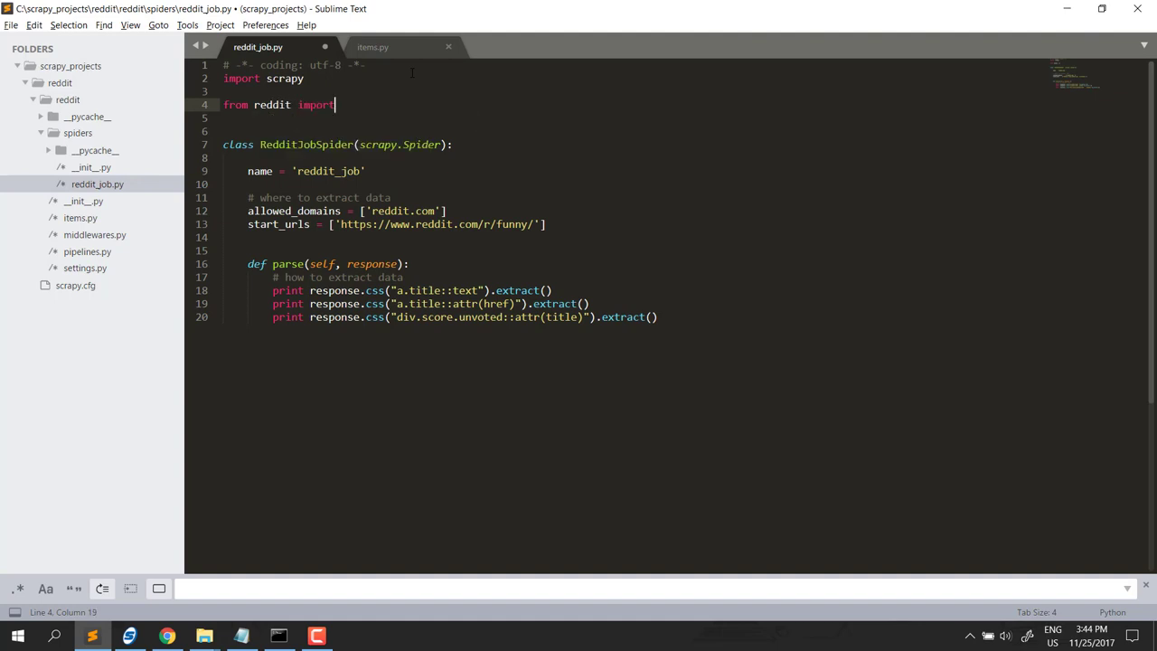
key(BackSpace)
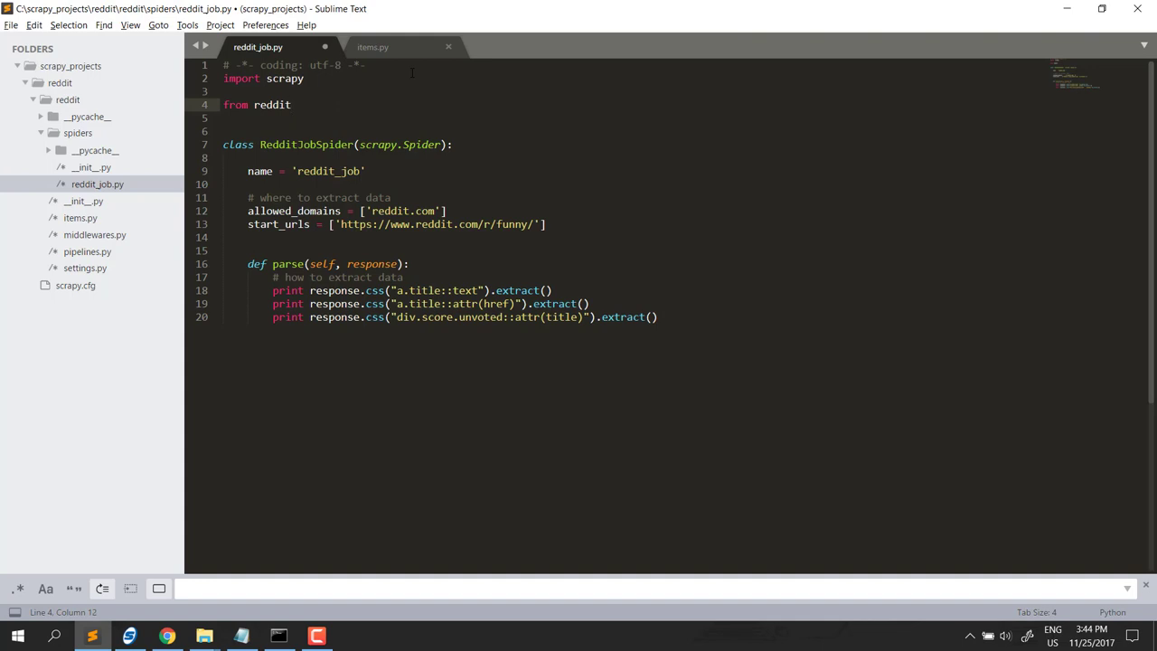
text(.items)
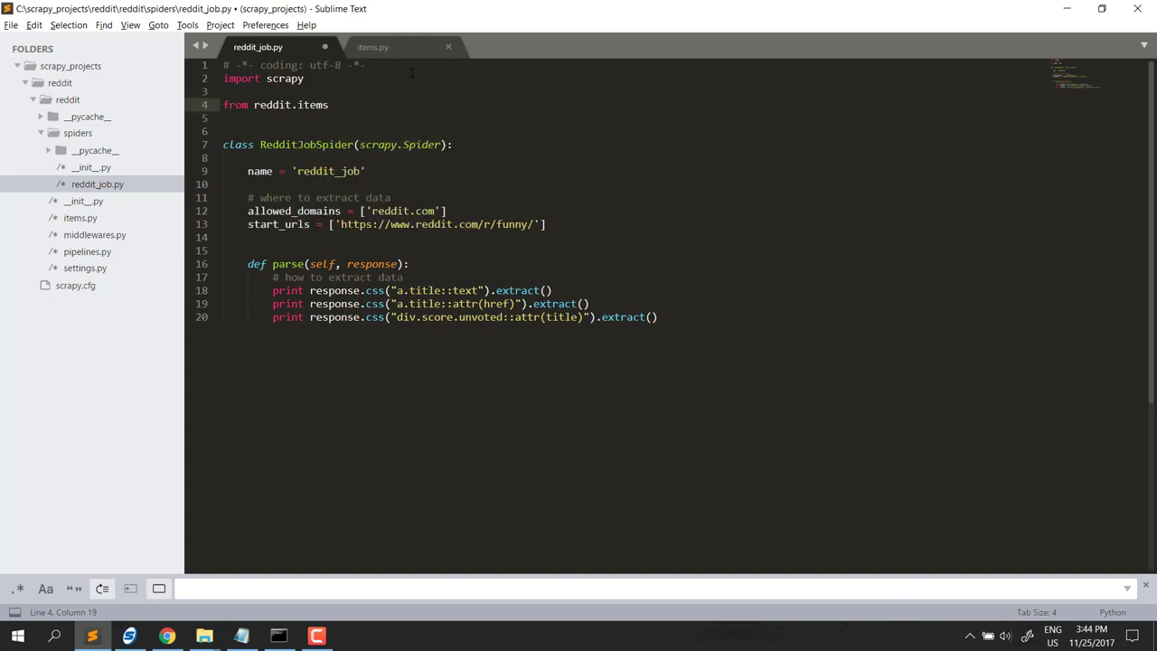
text(import r)
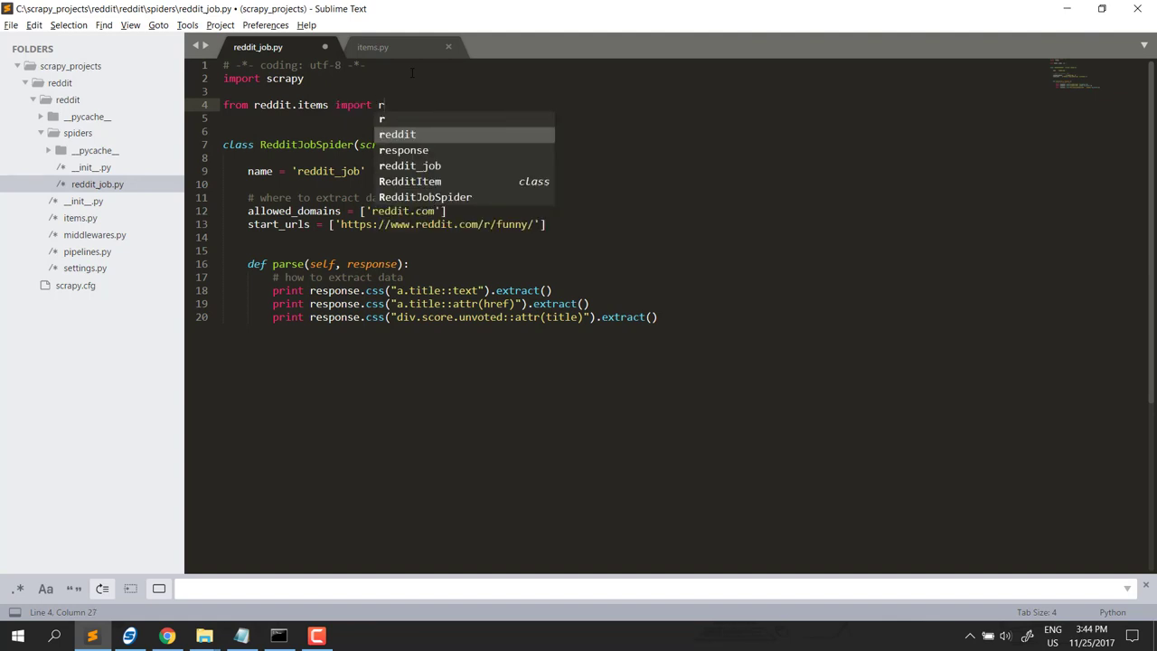
text(RedditItem)
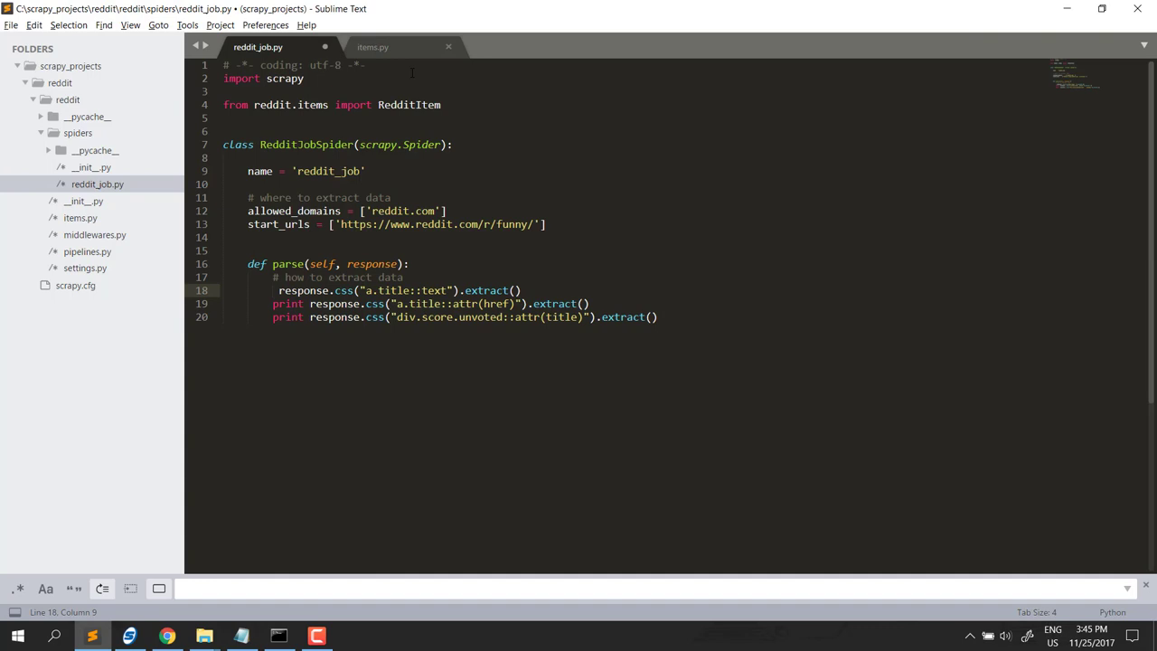
- Replace the three print calls with titles =, hrefs = and scores = assignments
text(titles)
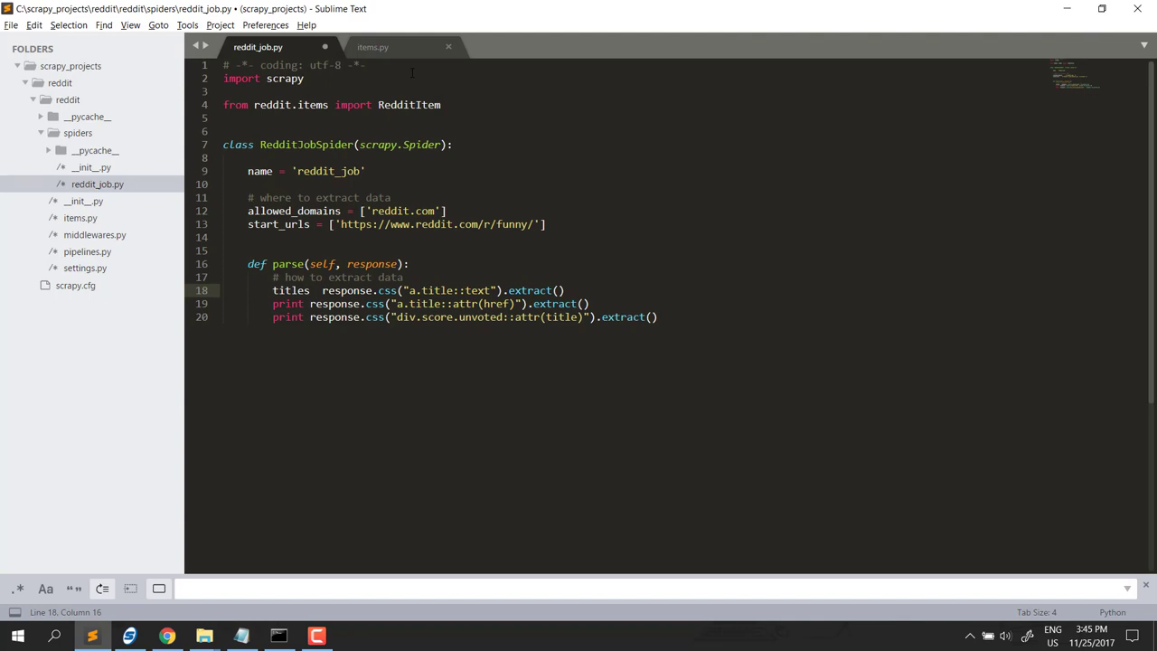
text(=)
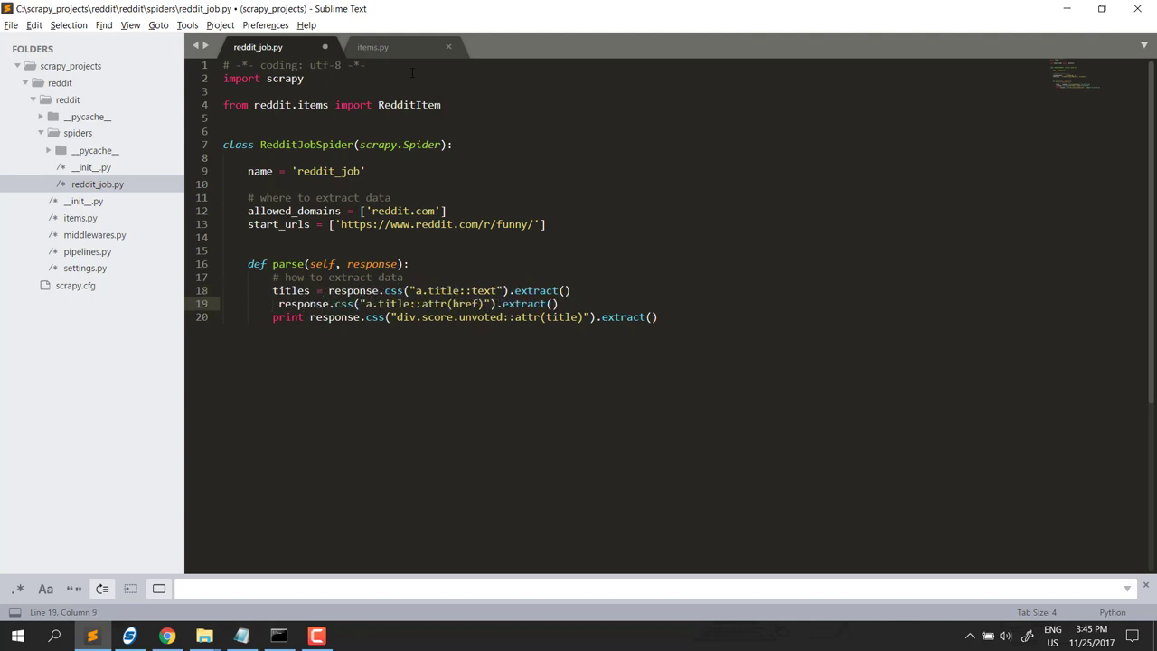
text(hrefs =)
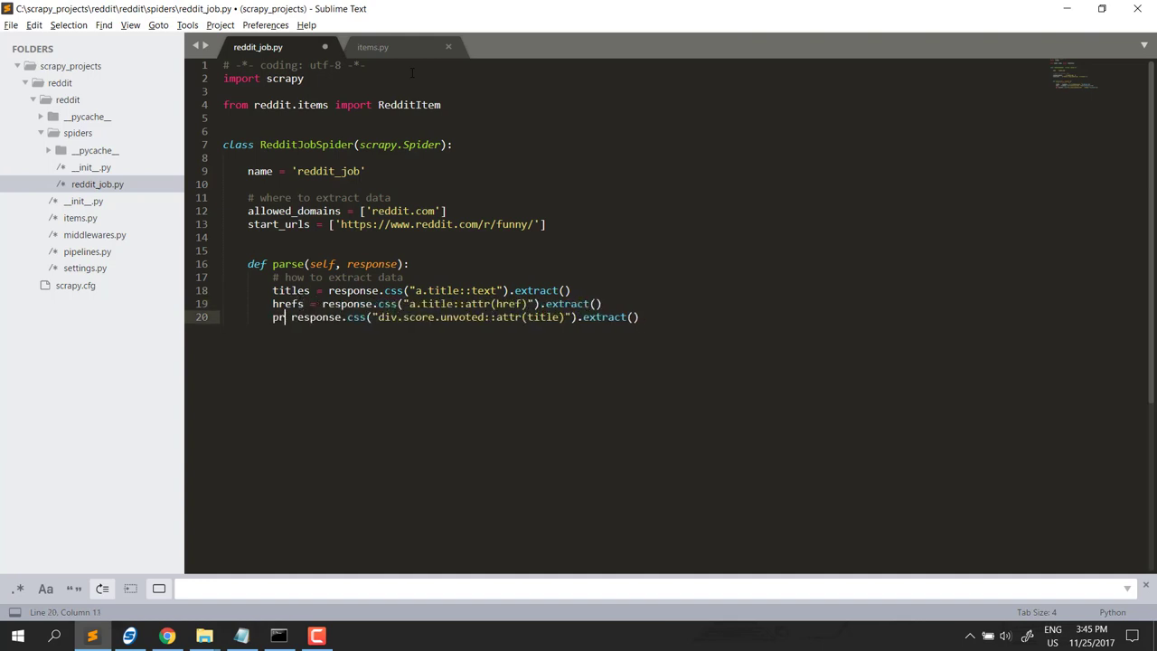
key(BackSpace)
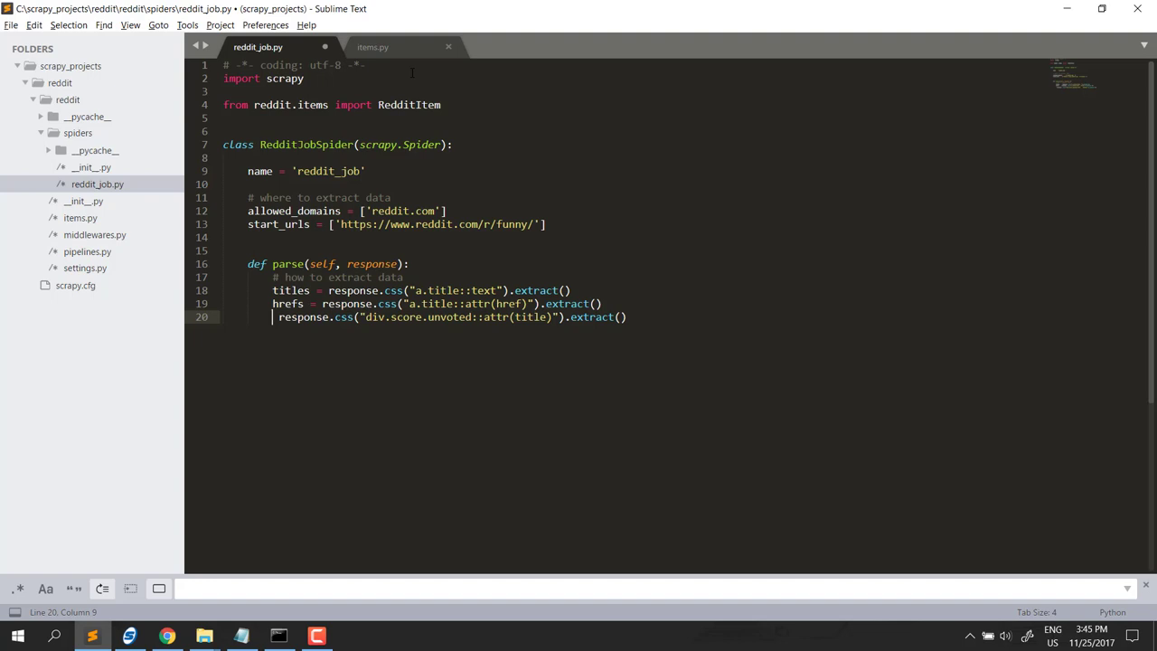
text(scores =)
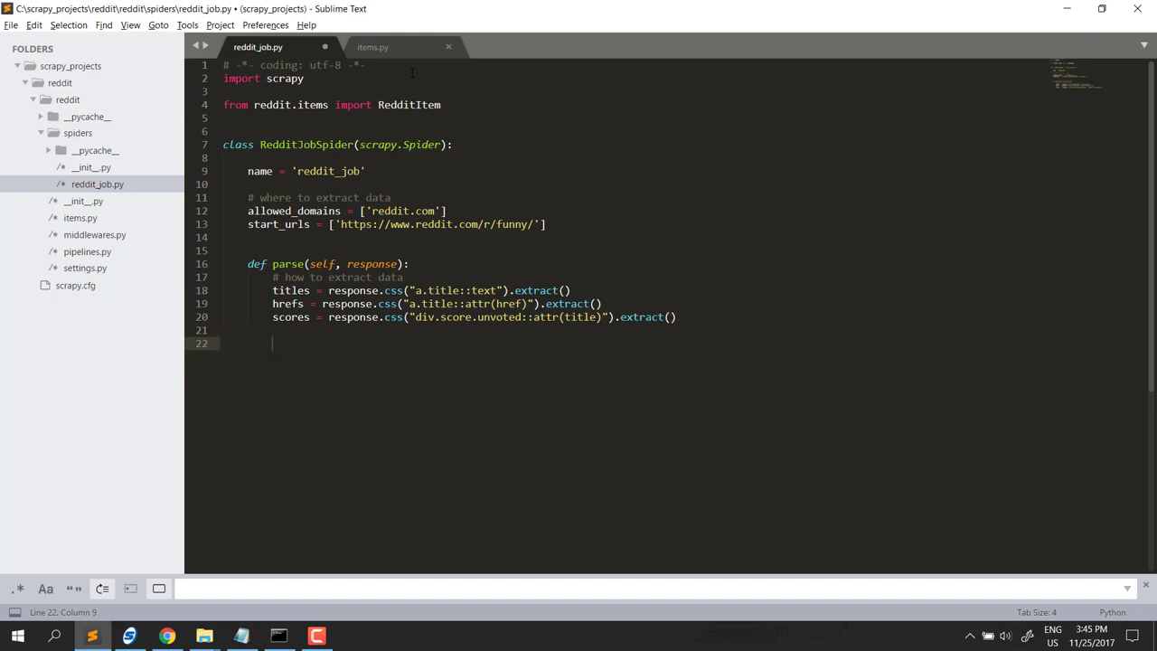
- Start a 'for item in zip(titles, hrefs, scores)' loop
text(for i)
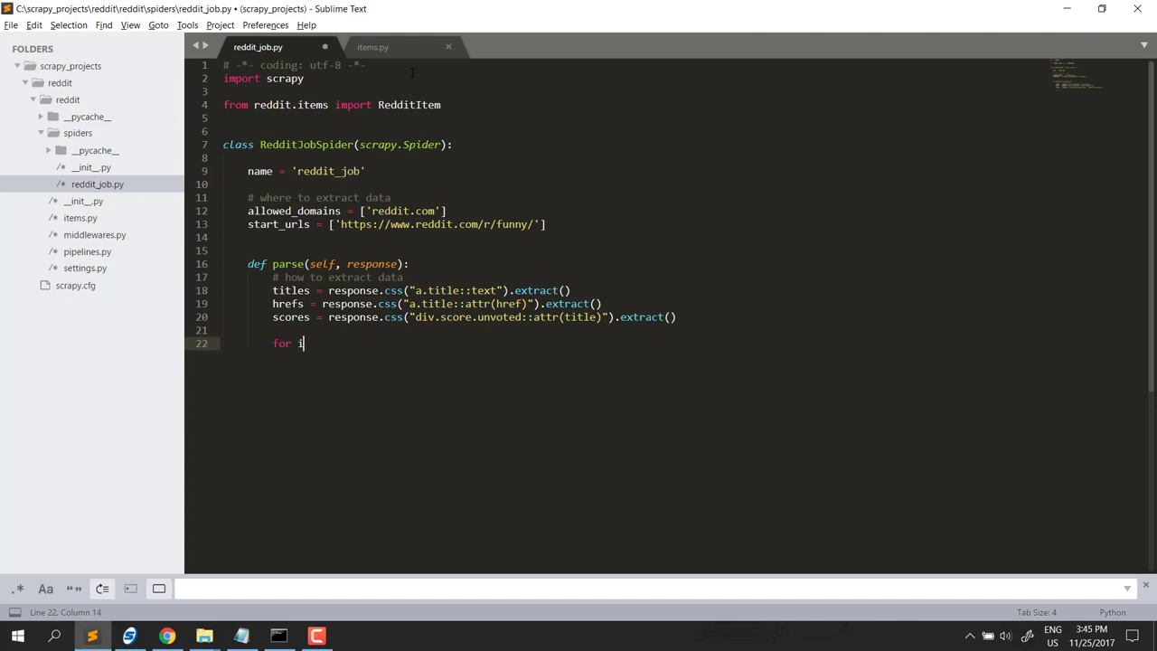
text(tem in)
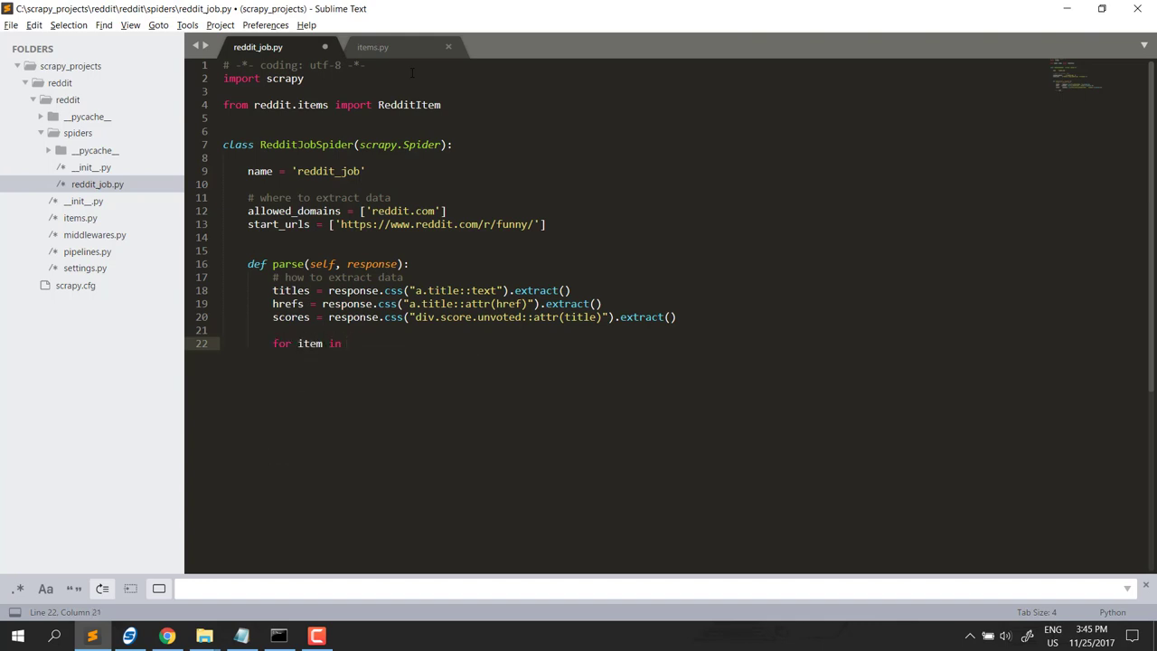
text(zip())
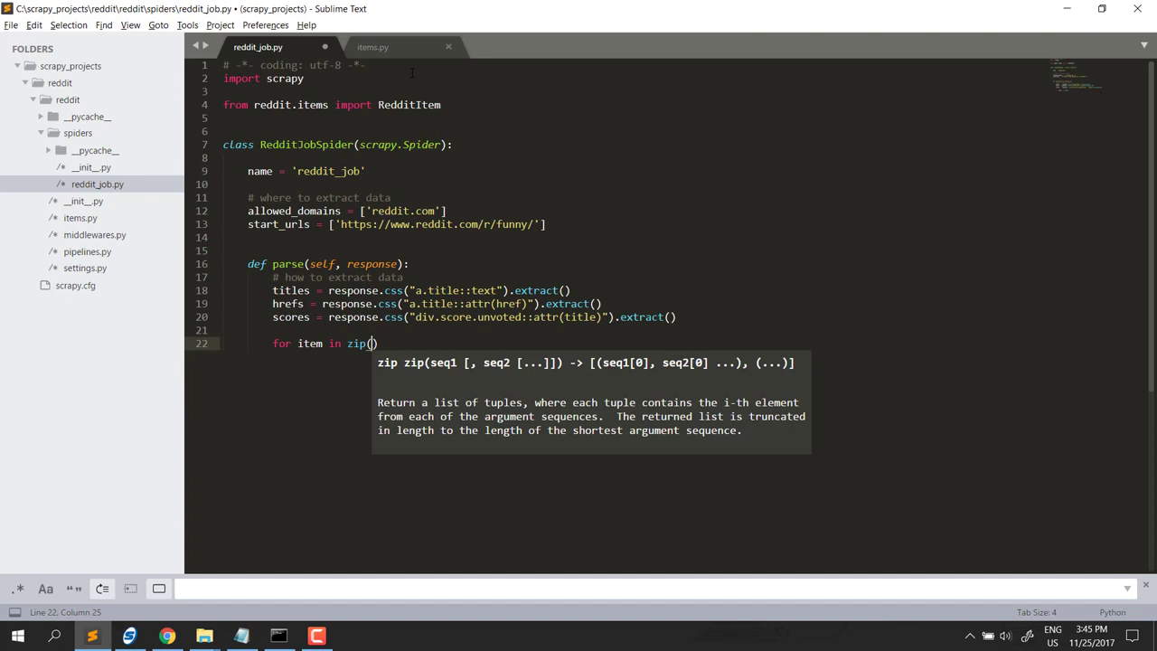
text(tit)
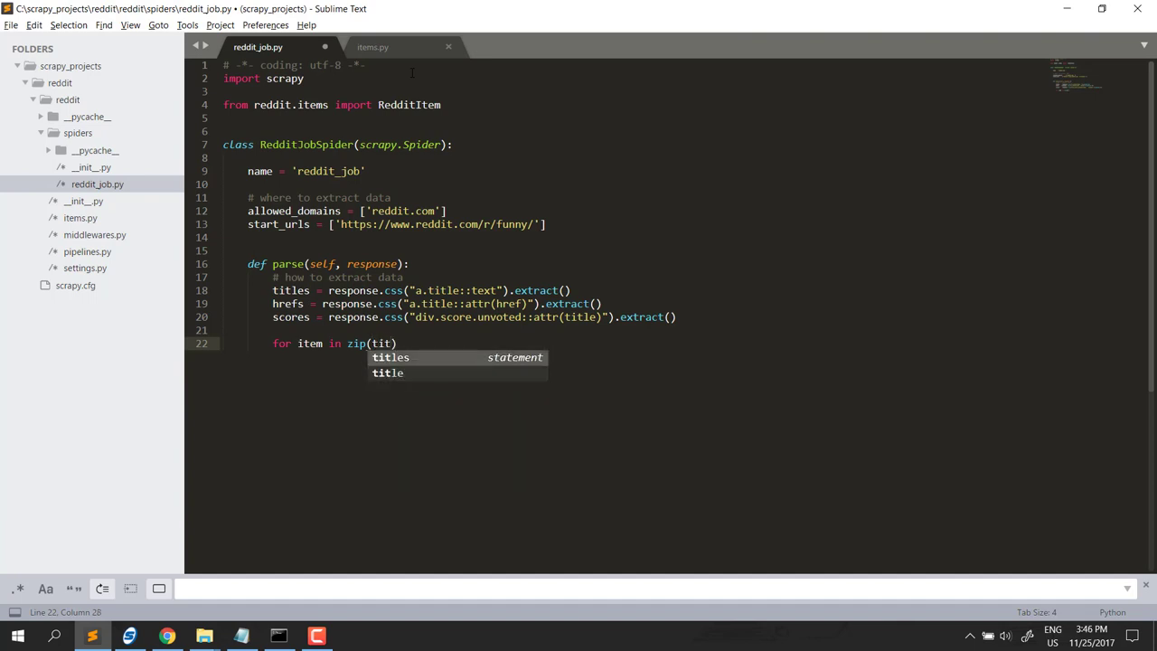
text(titles, hrefs,)
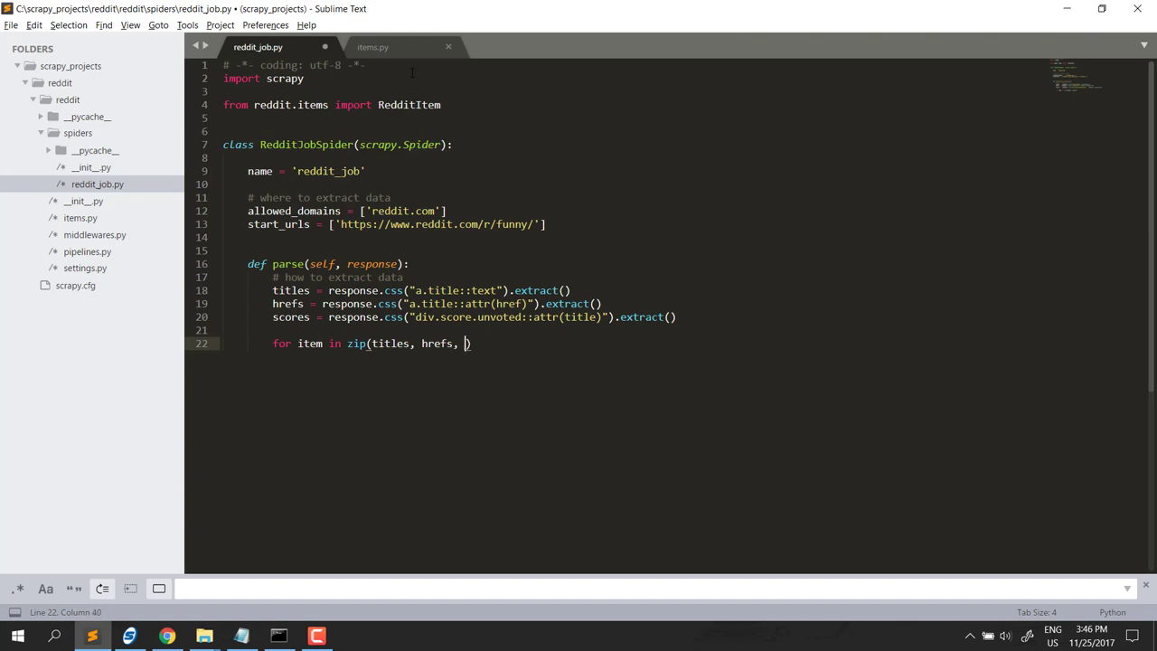
text(scores)
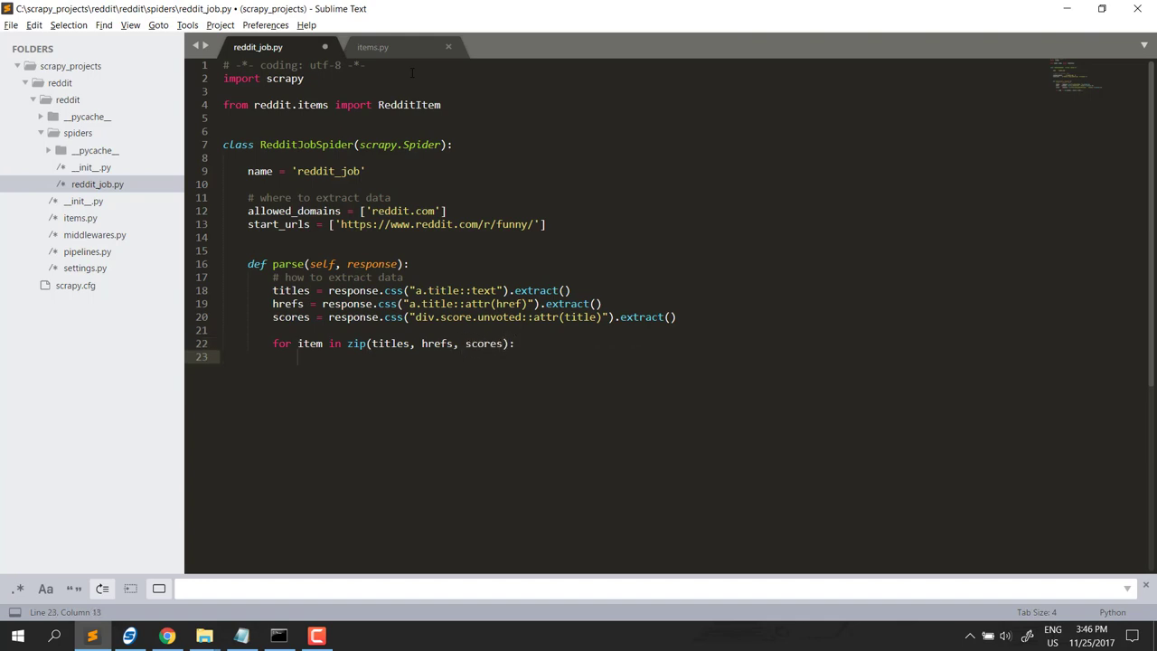
- Create new_item = RedditItem() inside the loop
text(new)
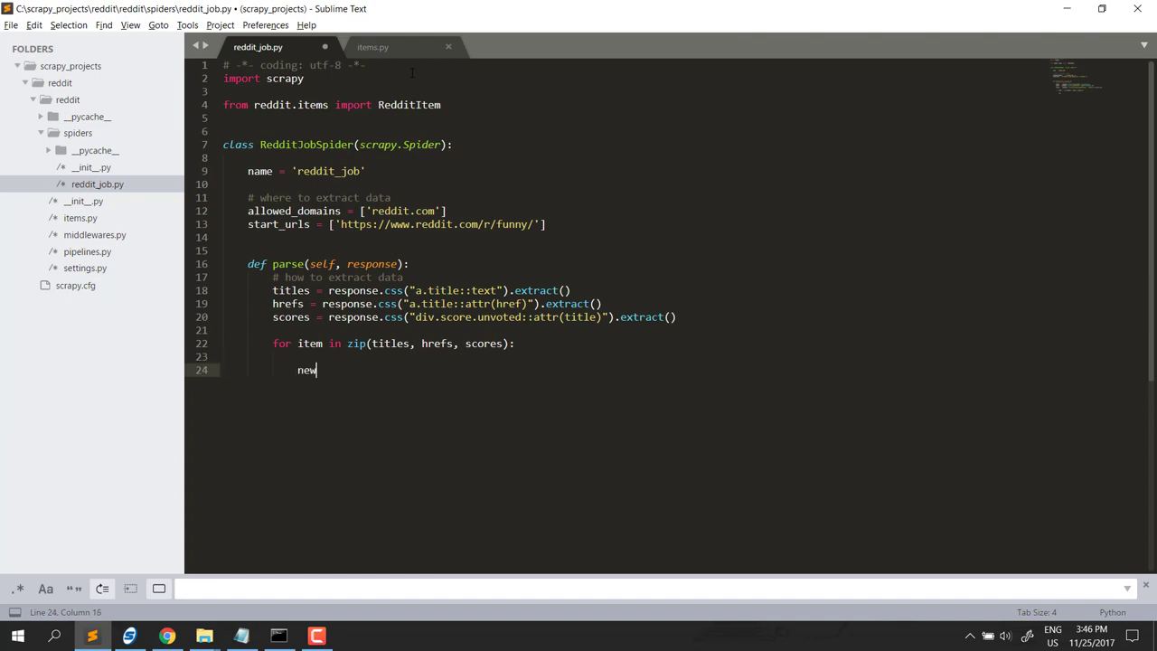
text(_item)
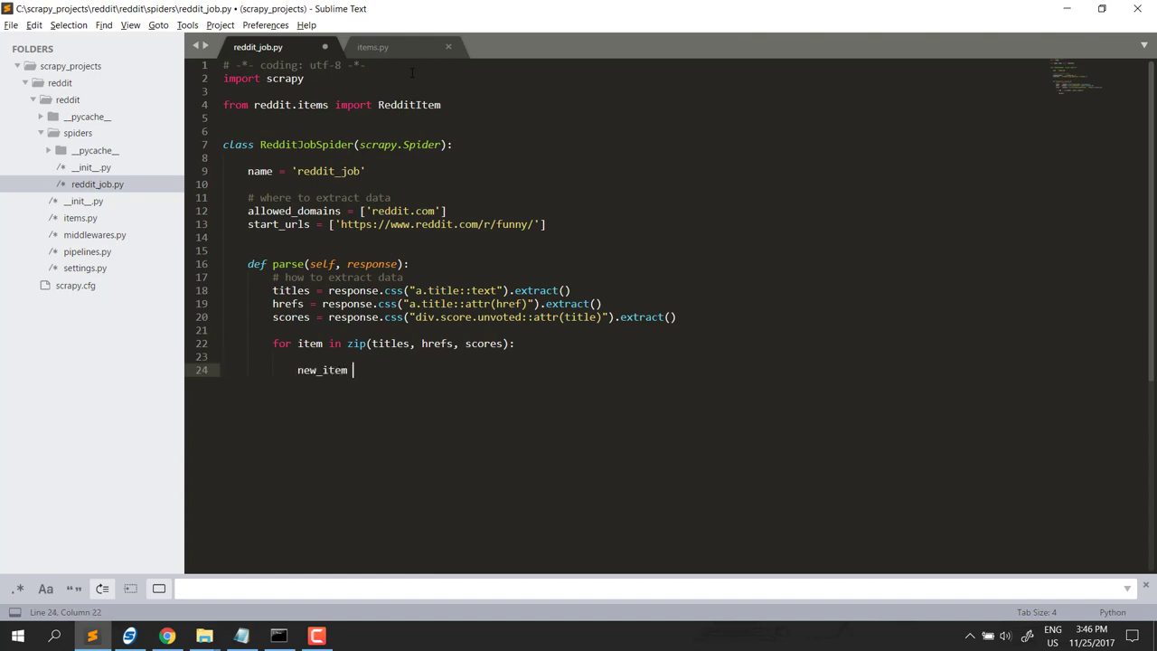
text(=)
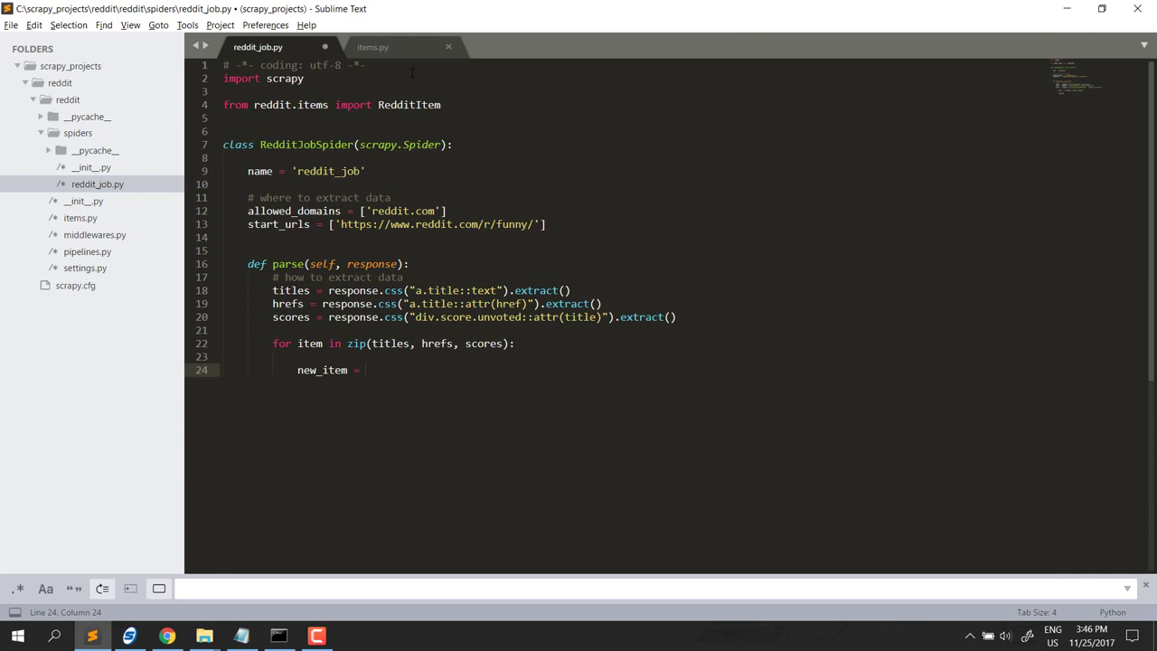
text(RedditItem)
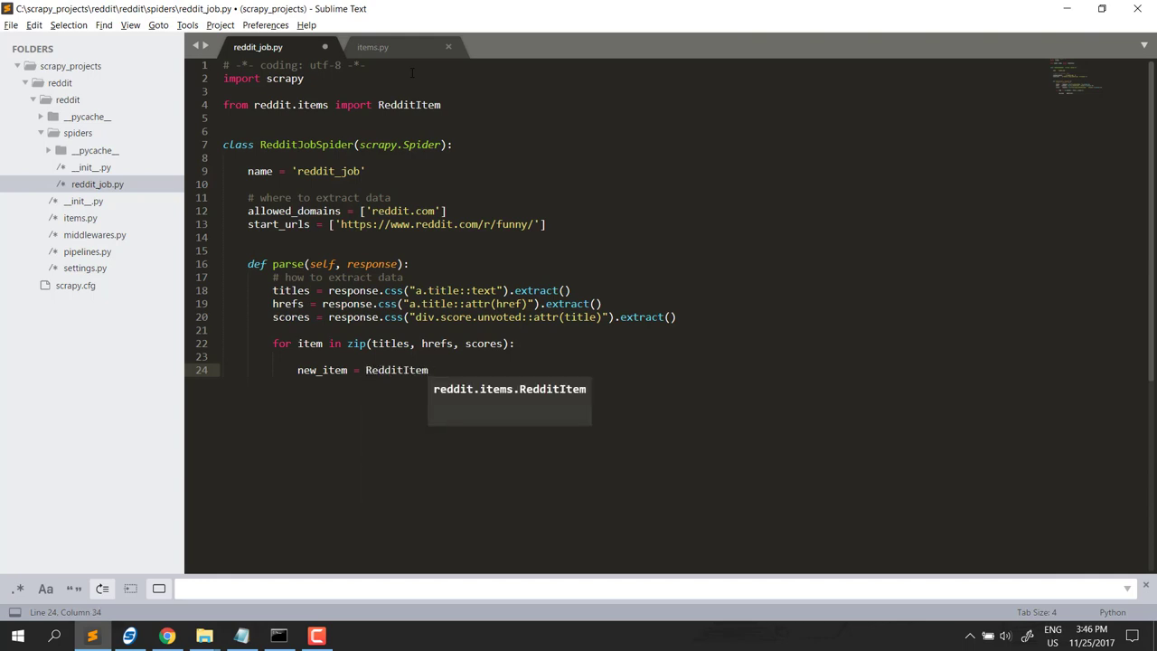
key(enter)
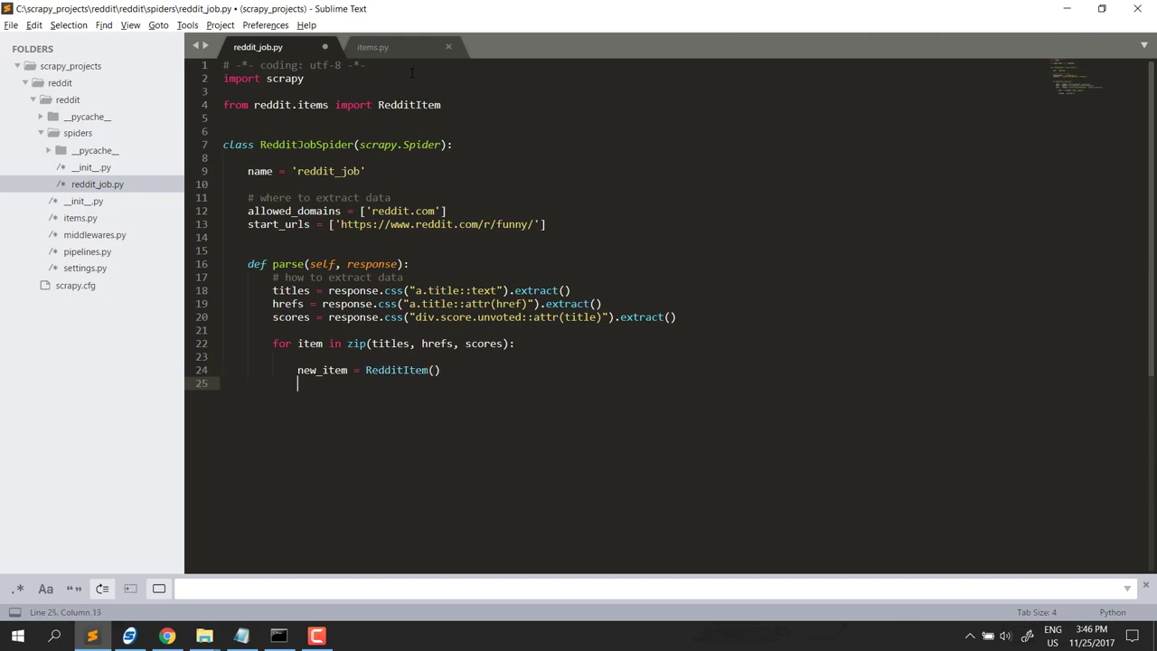
text(new)
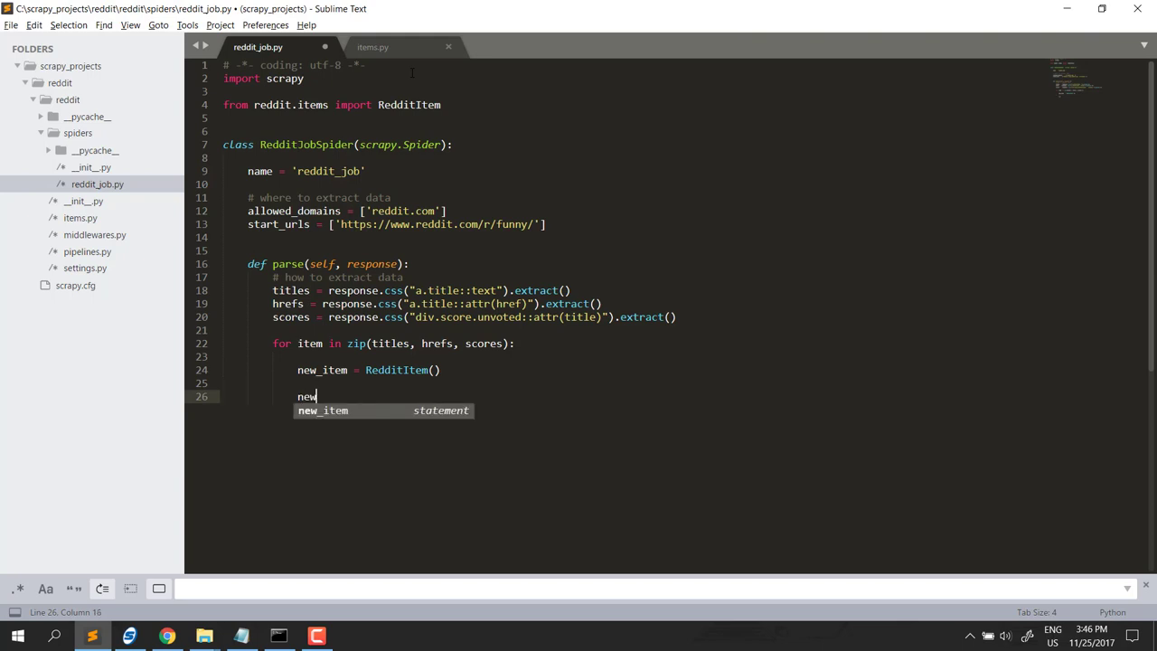
key(Enter)
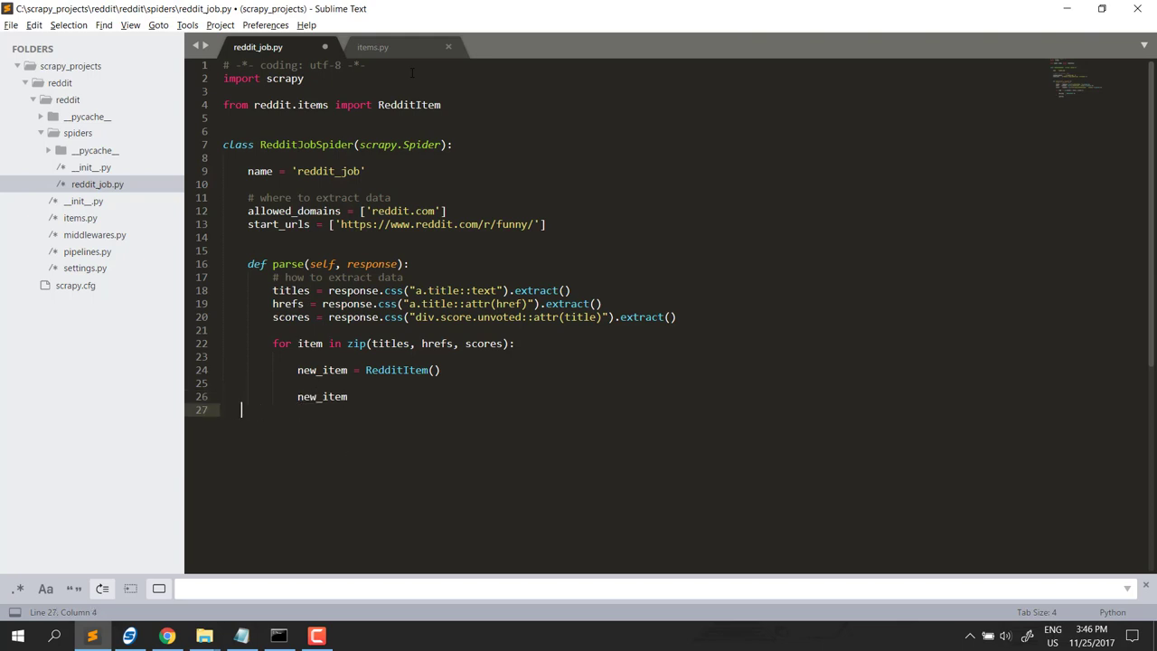
text([])
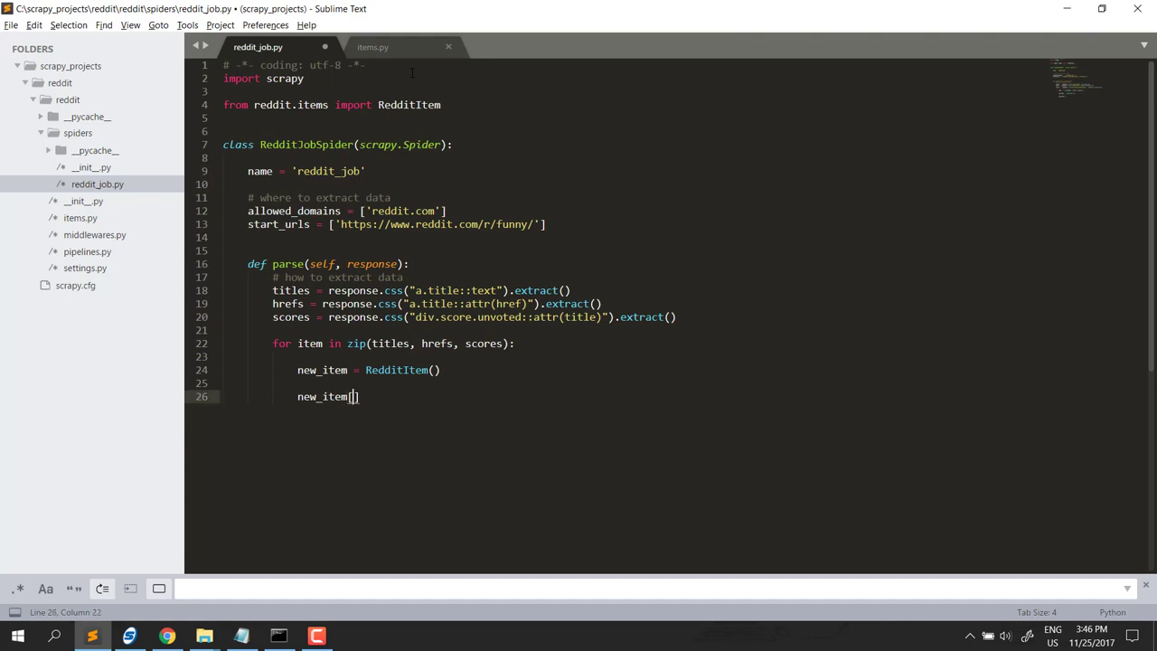
text('')
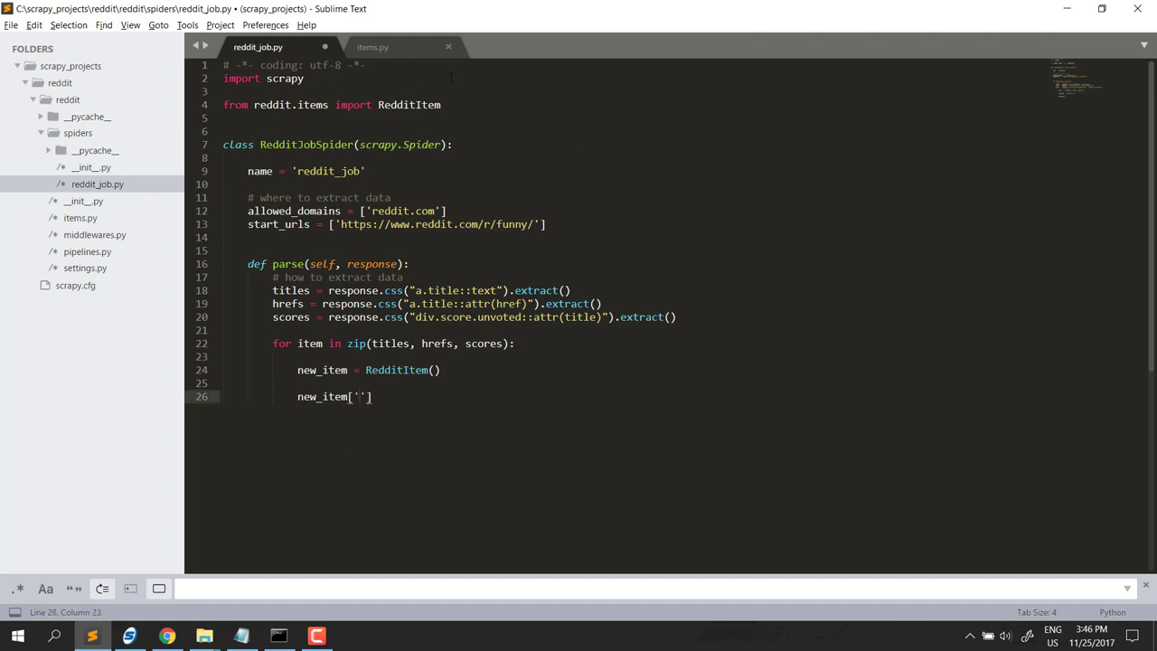
- Assign new_item's title, href and score from item[0], item[1] and item[2]
click(373, 47)
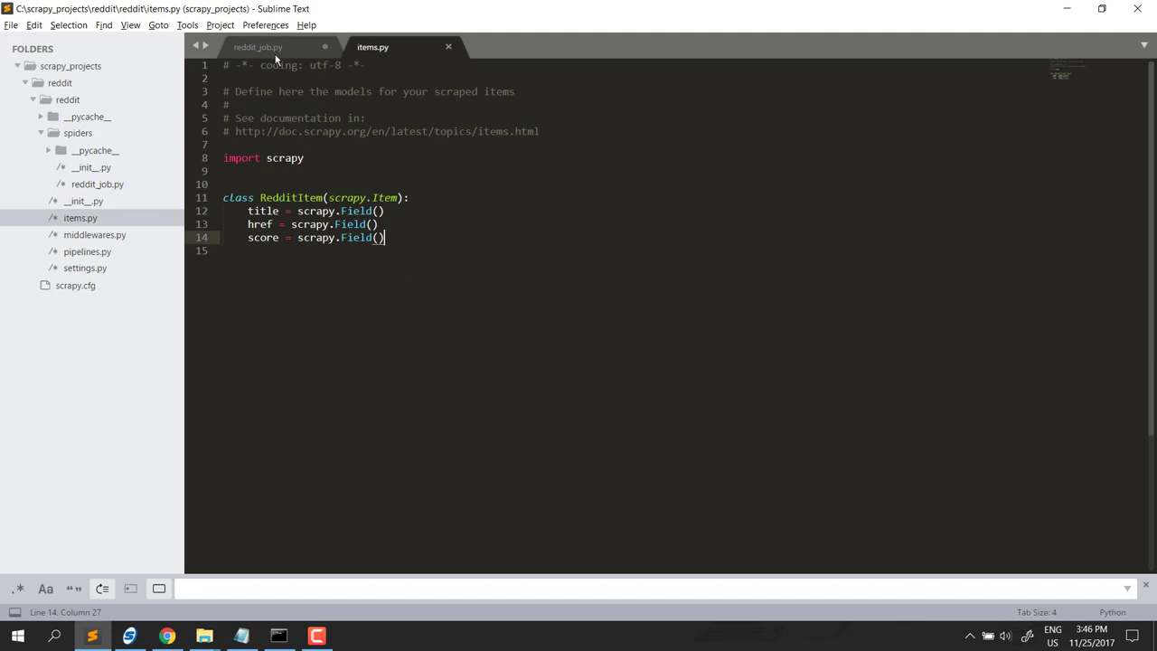
click(263, 48)
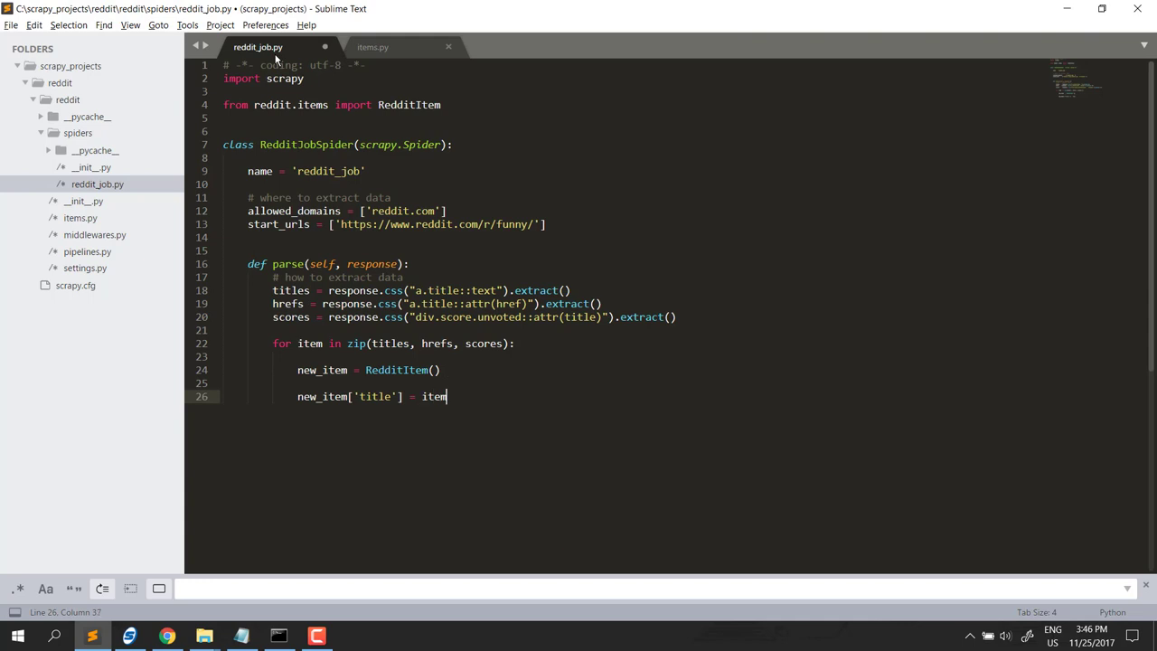
text([0])
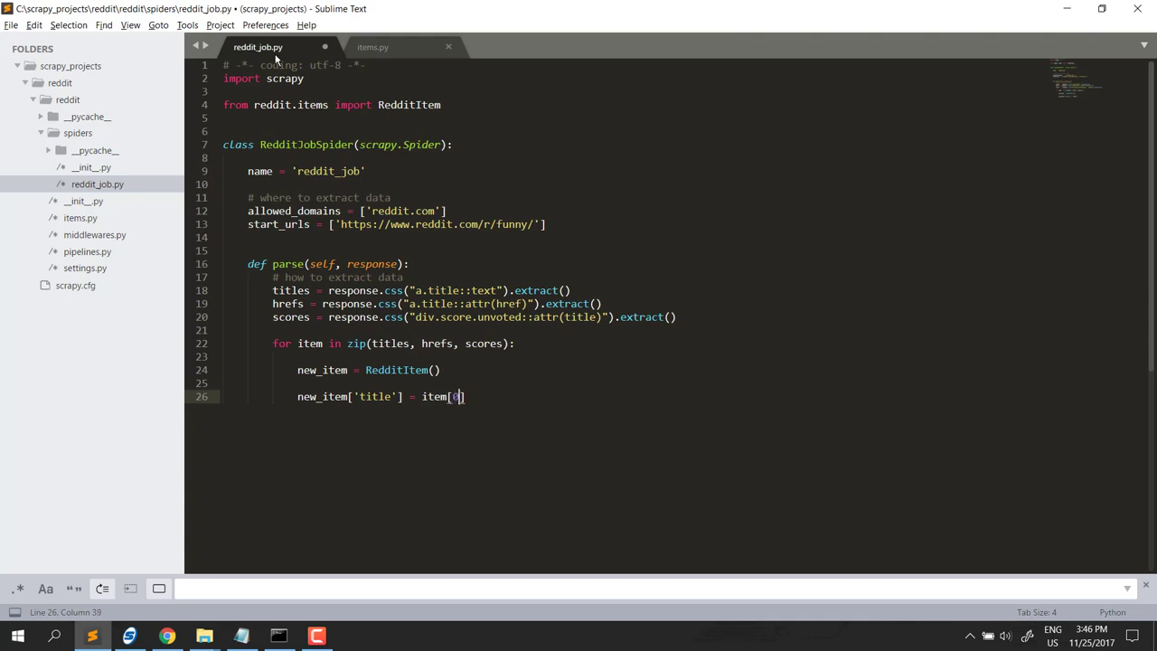
double_click(390, 344)
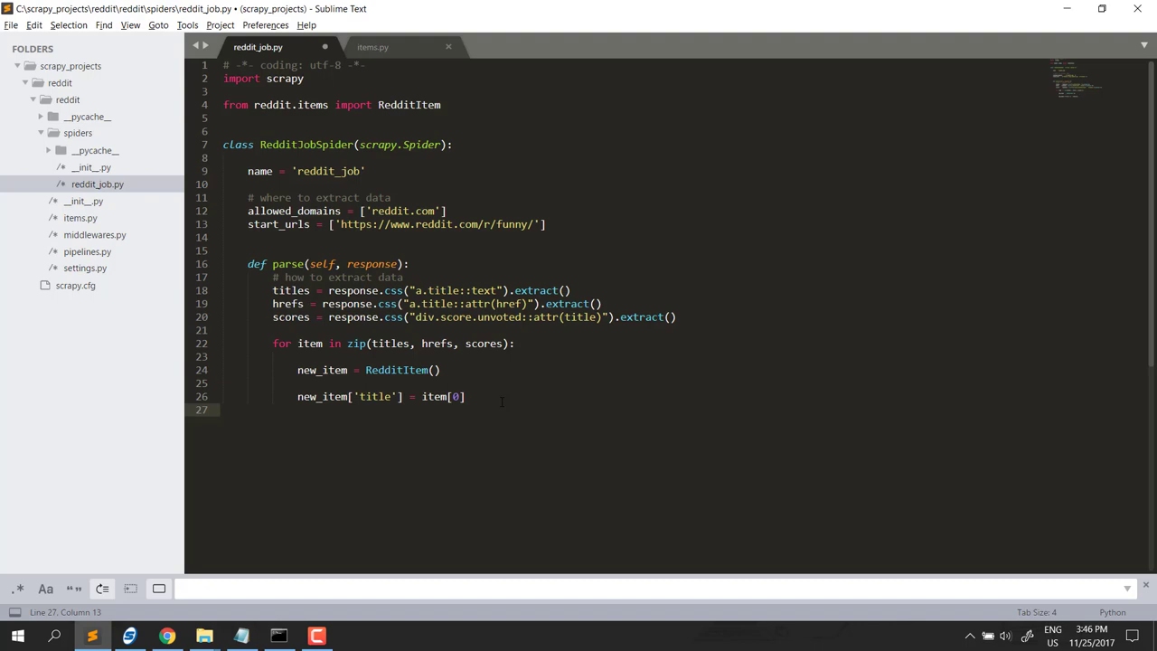
text(new_item[])
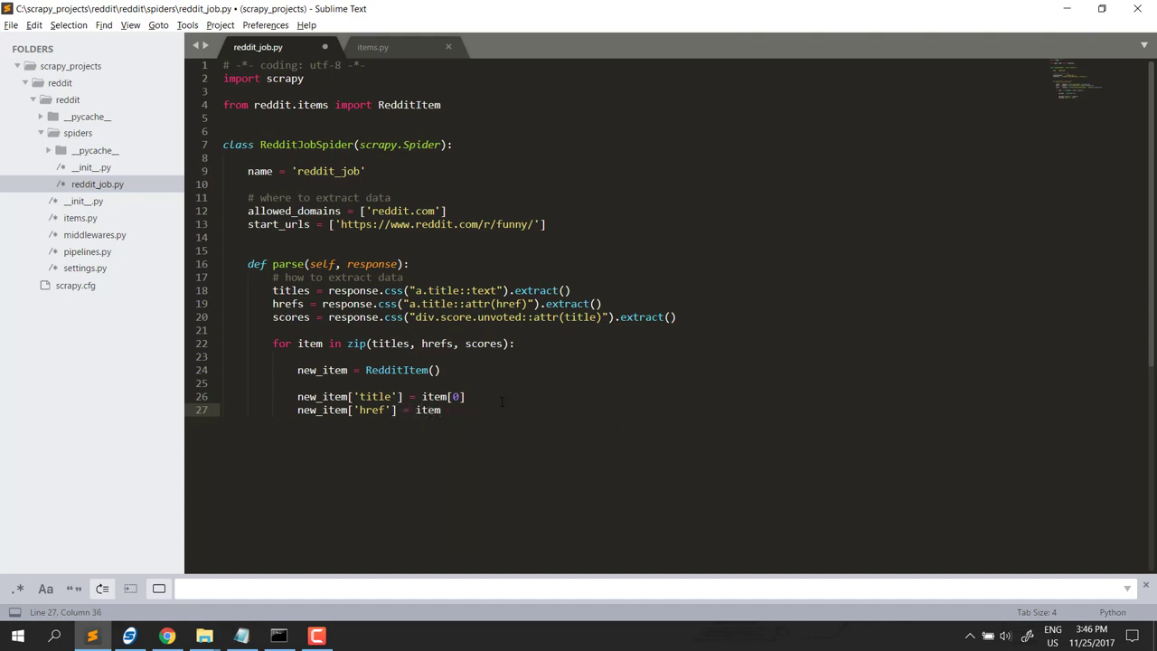
text([1])
text(new_item)
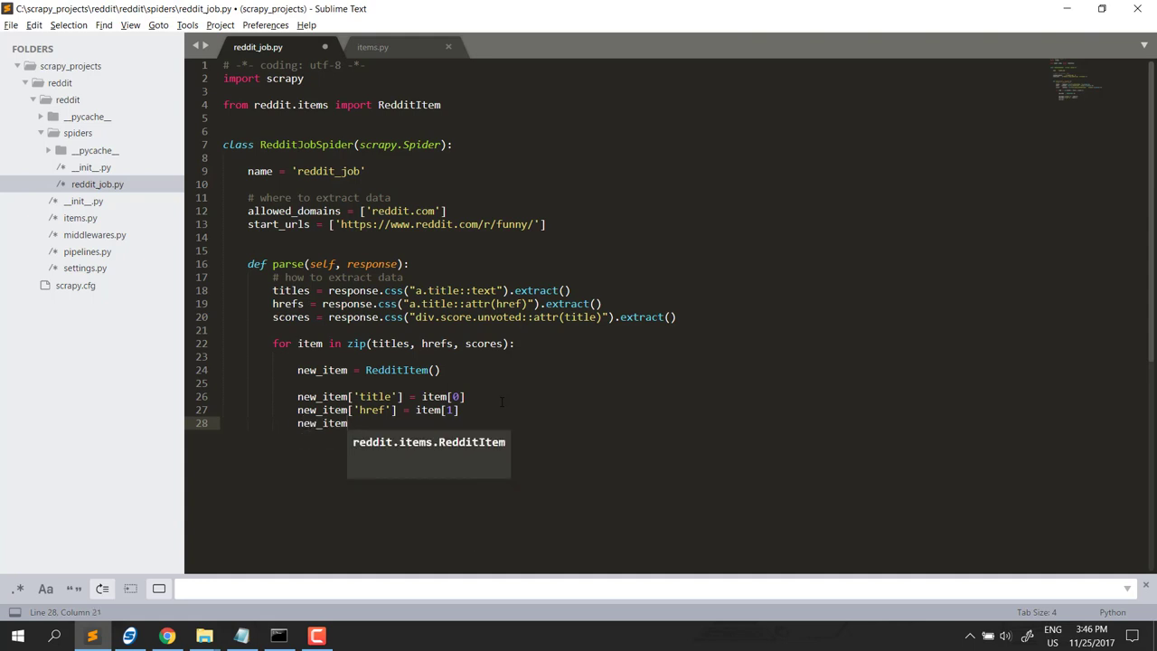
text([)
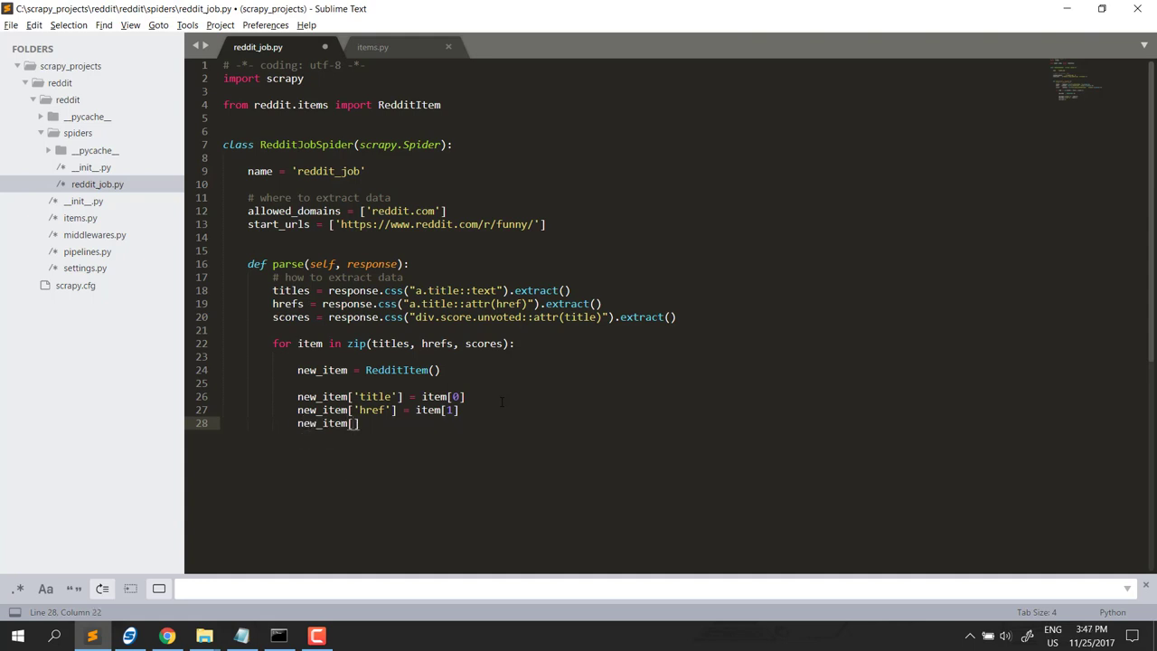
text('')
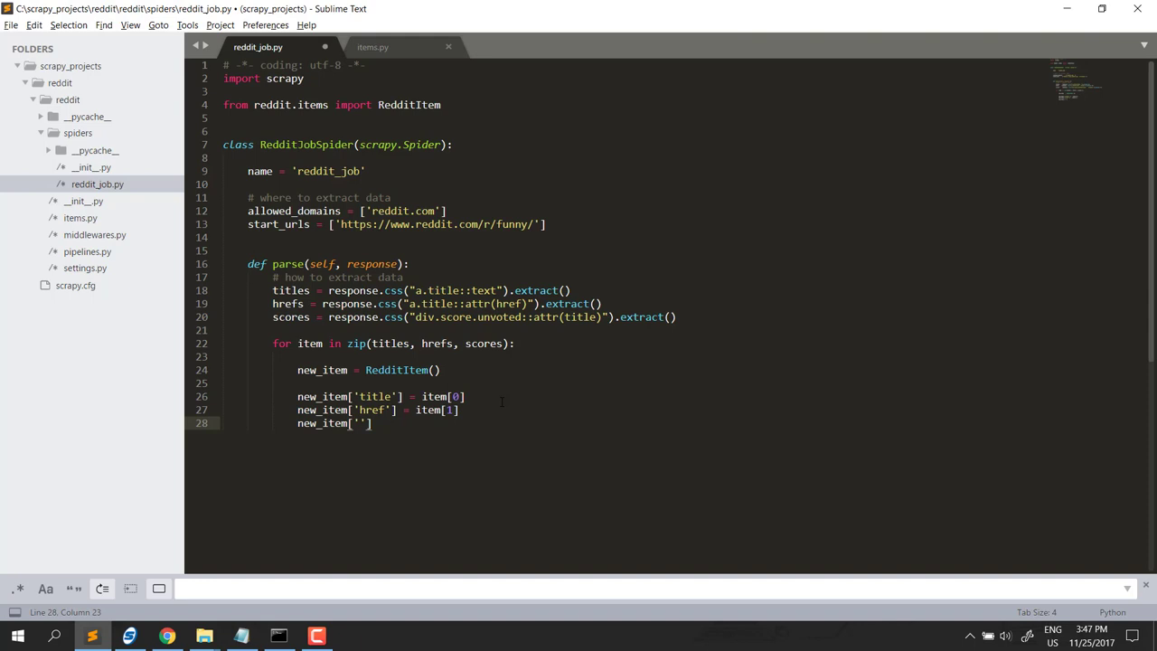
text(score)
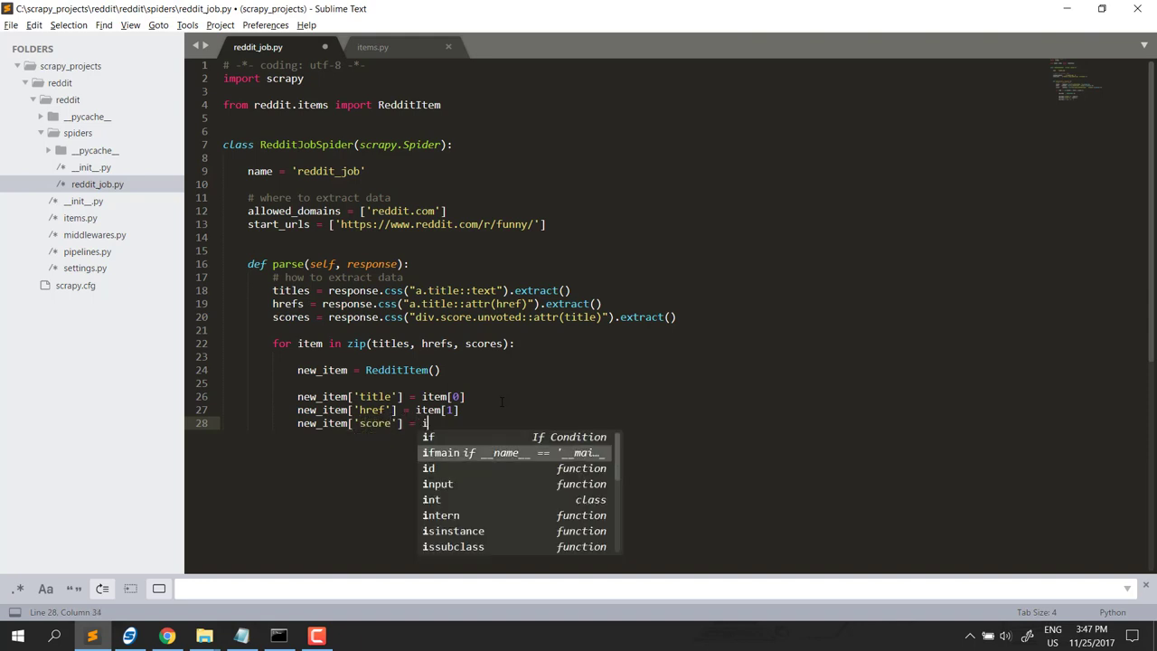
text(tem)
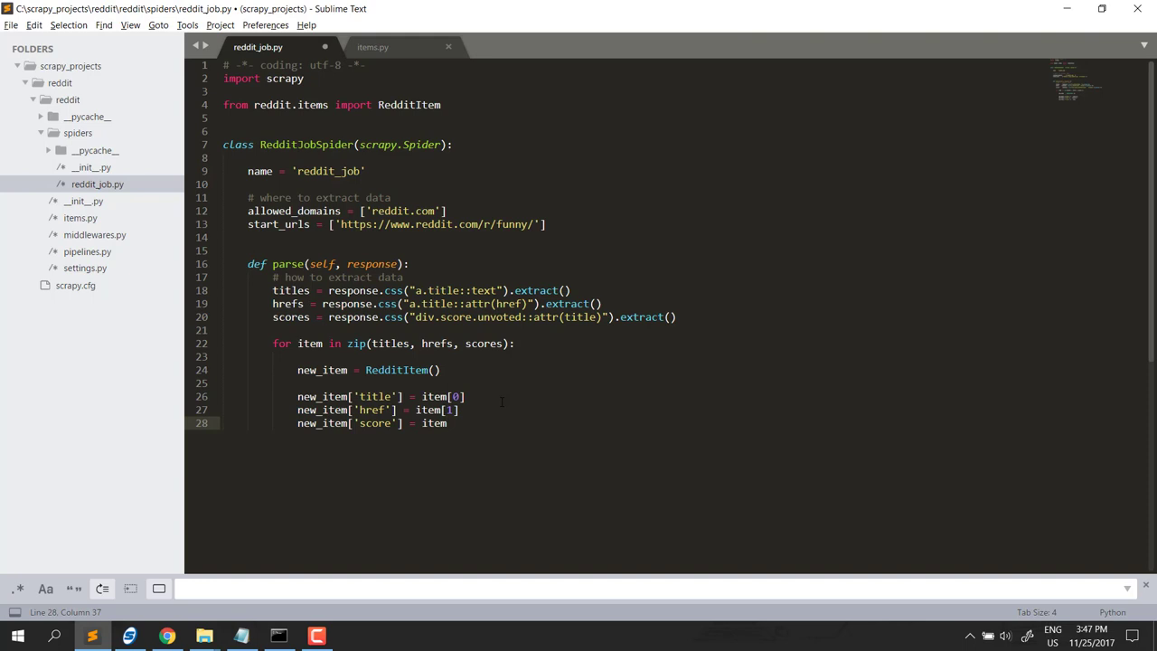
text([2])
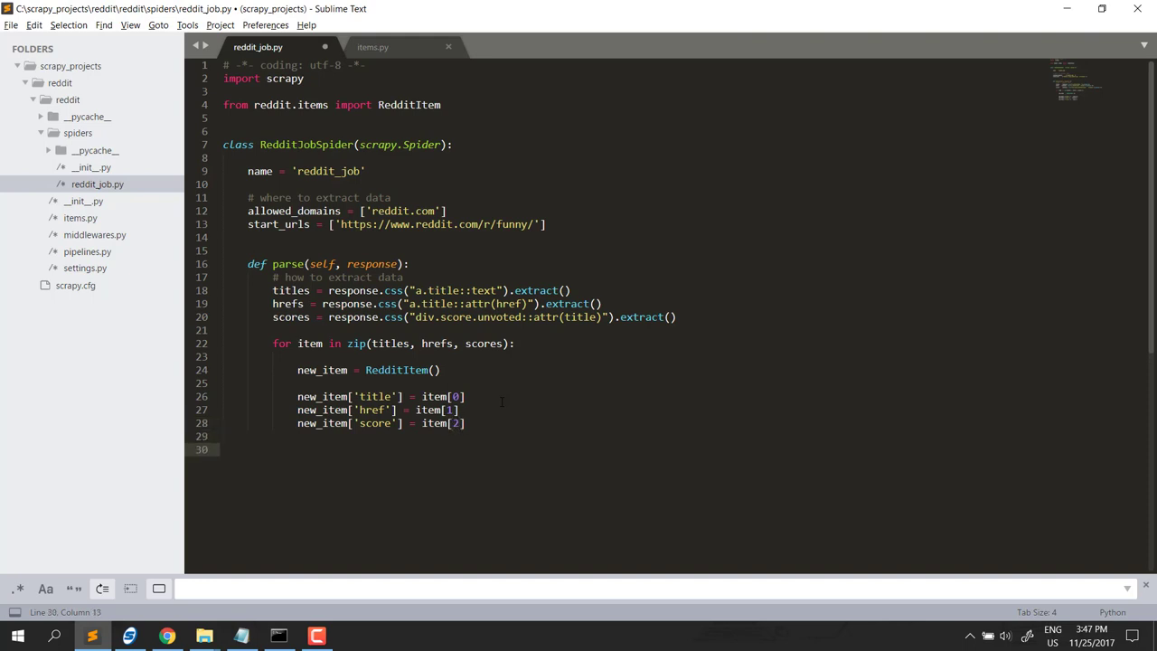
- Yield new_item from the loop, save reddit_job.py, and bring up the command prompt
text(y)
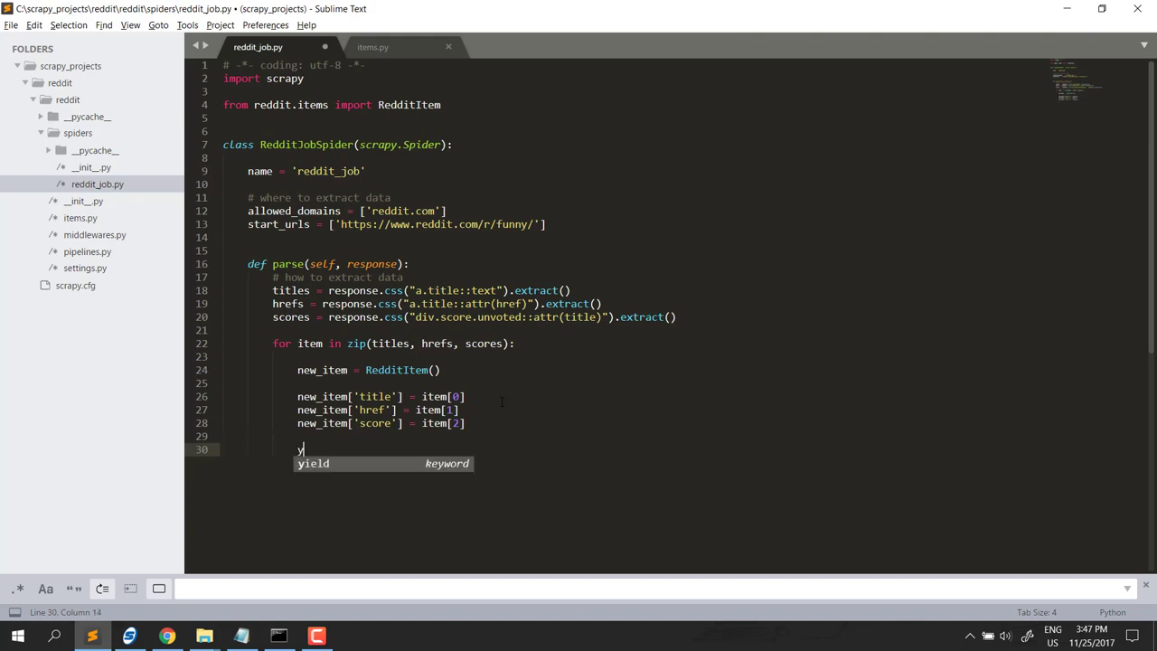
key(Tab)
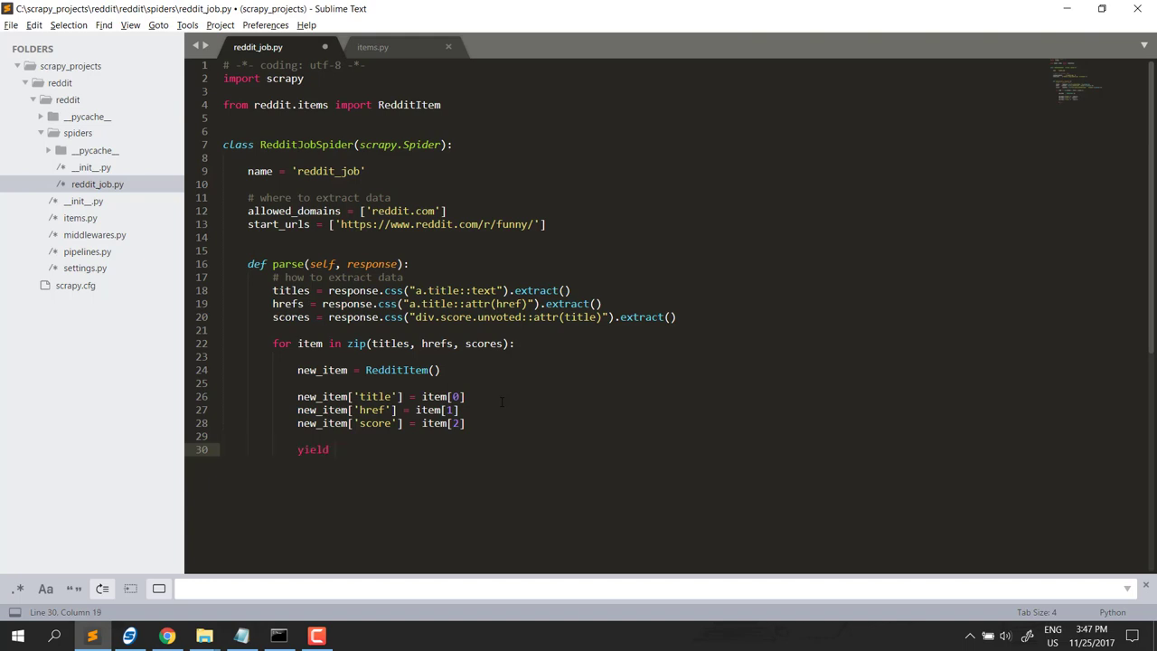
text(new_item)
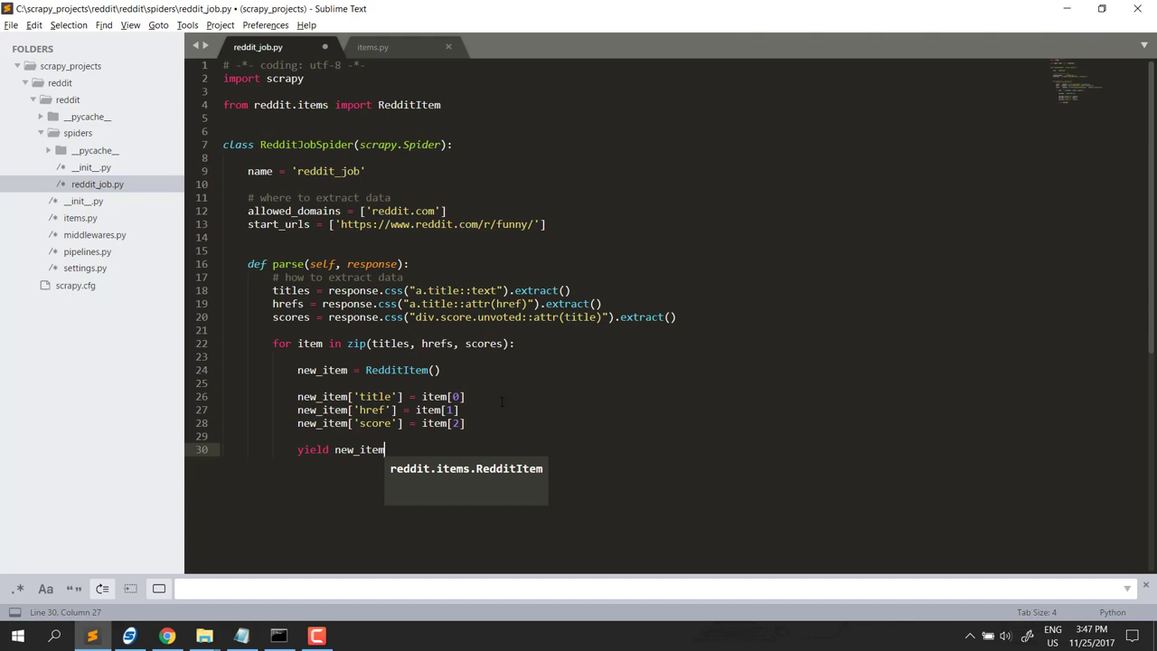
key(ctrl+s)
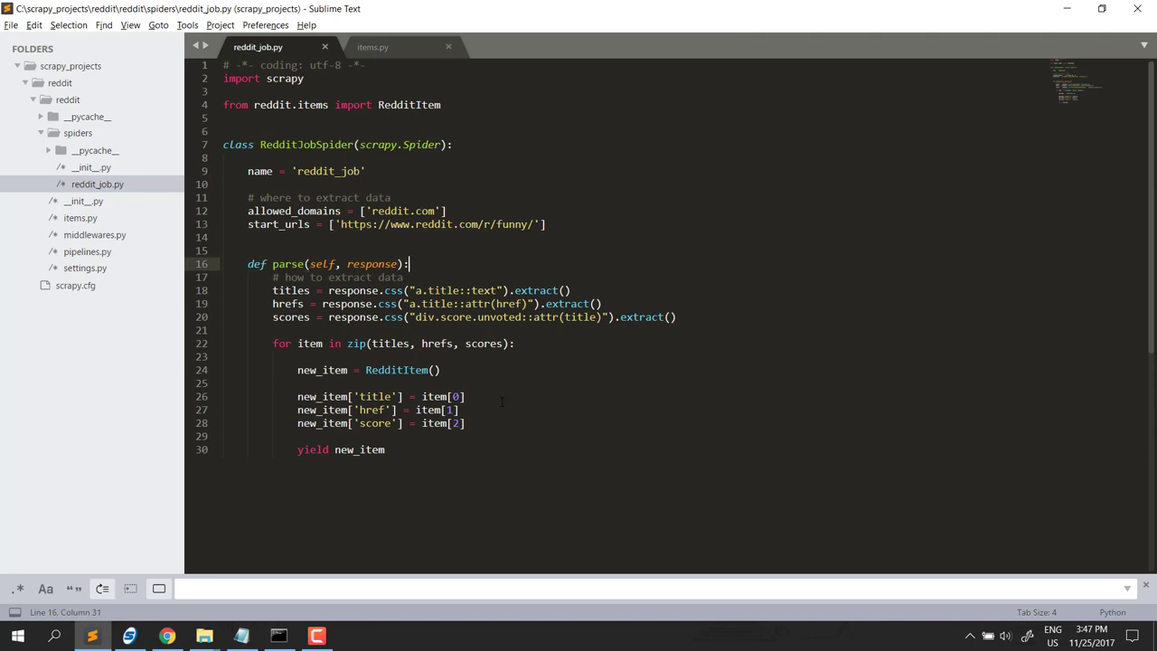
key(enter)
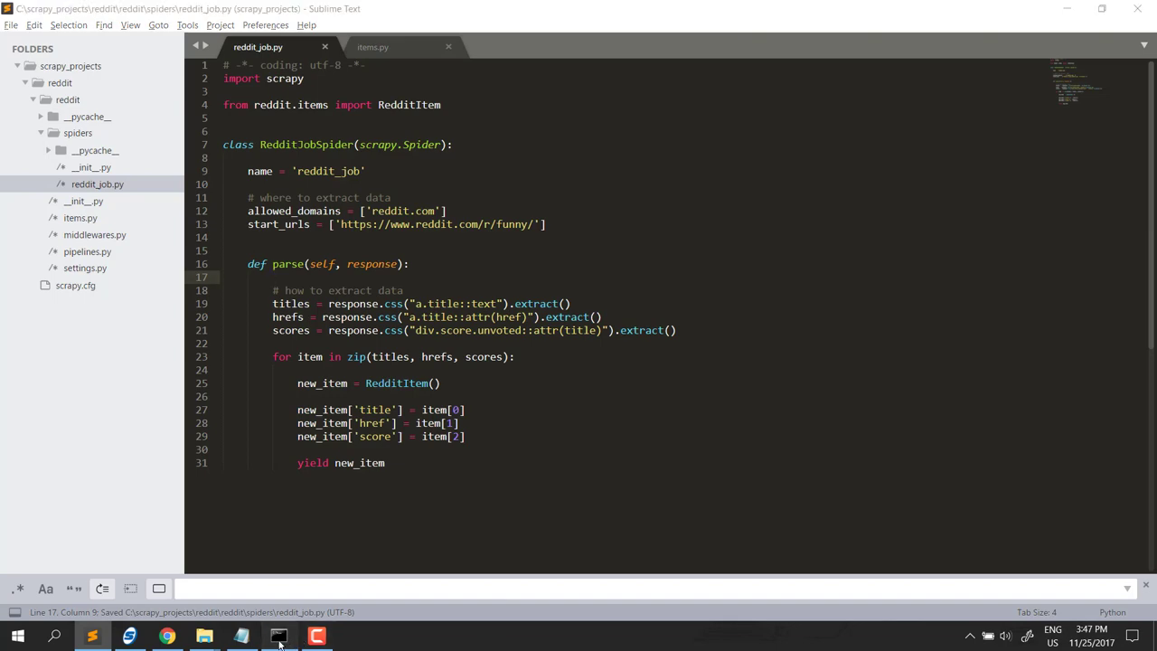
click(265, 636)
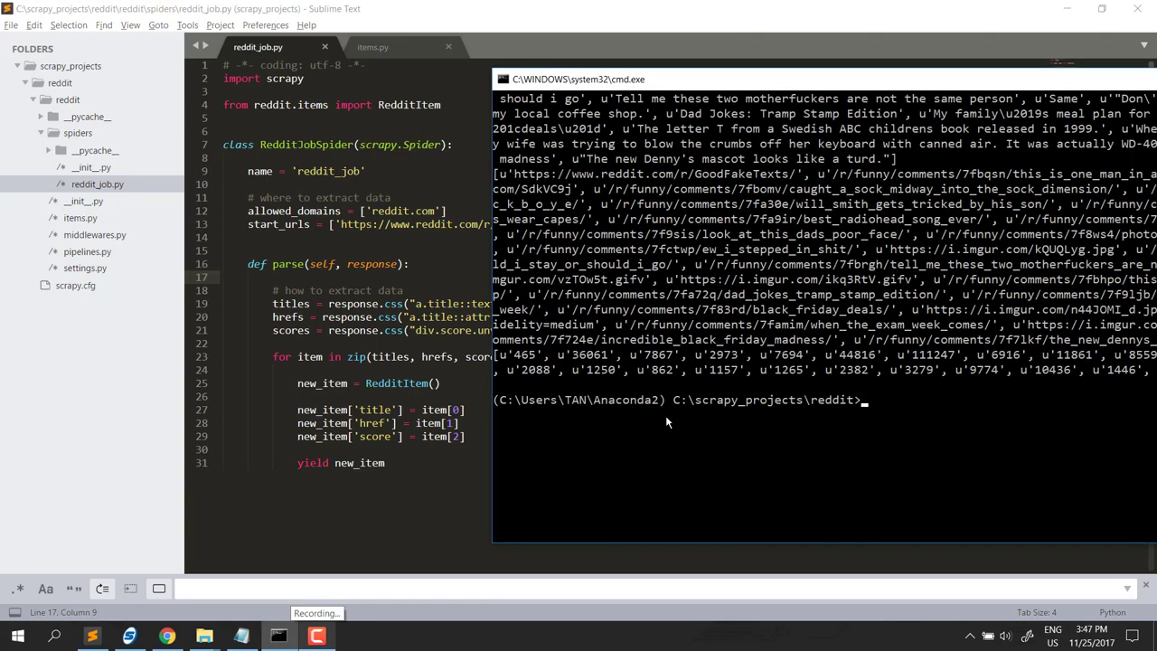
- Run 'scrapy crawl reddit_job' without --nolog and inspect the href and score output
text(scrapy crawl reddit_job --nolog)
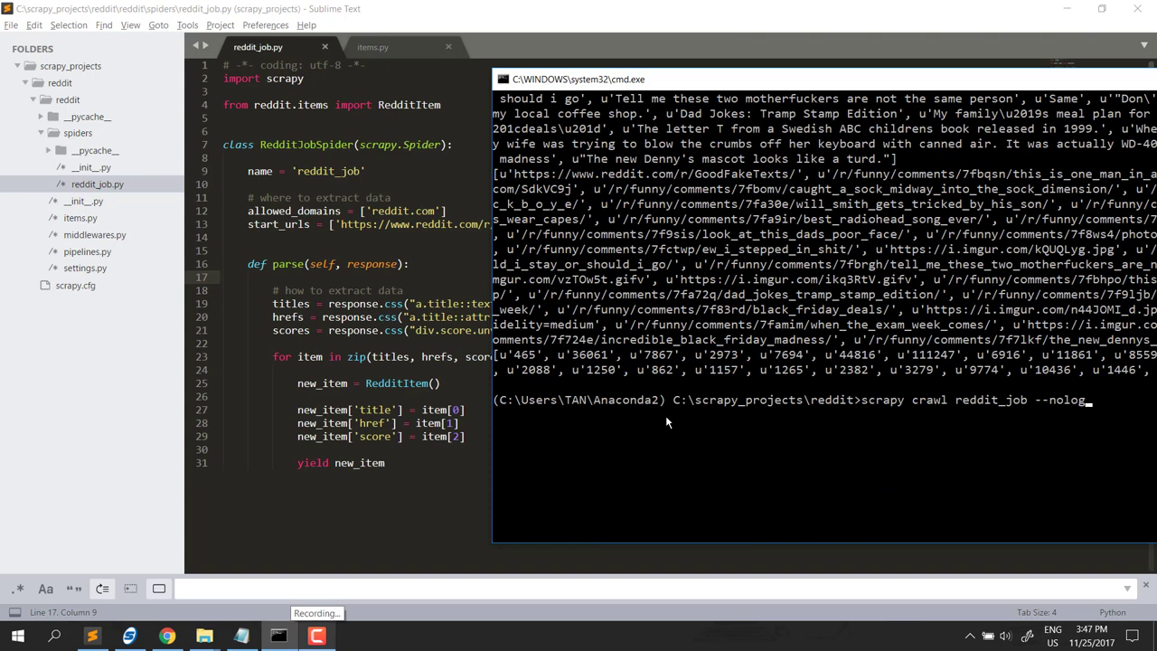
key(BackSpace)
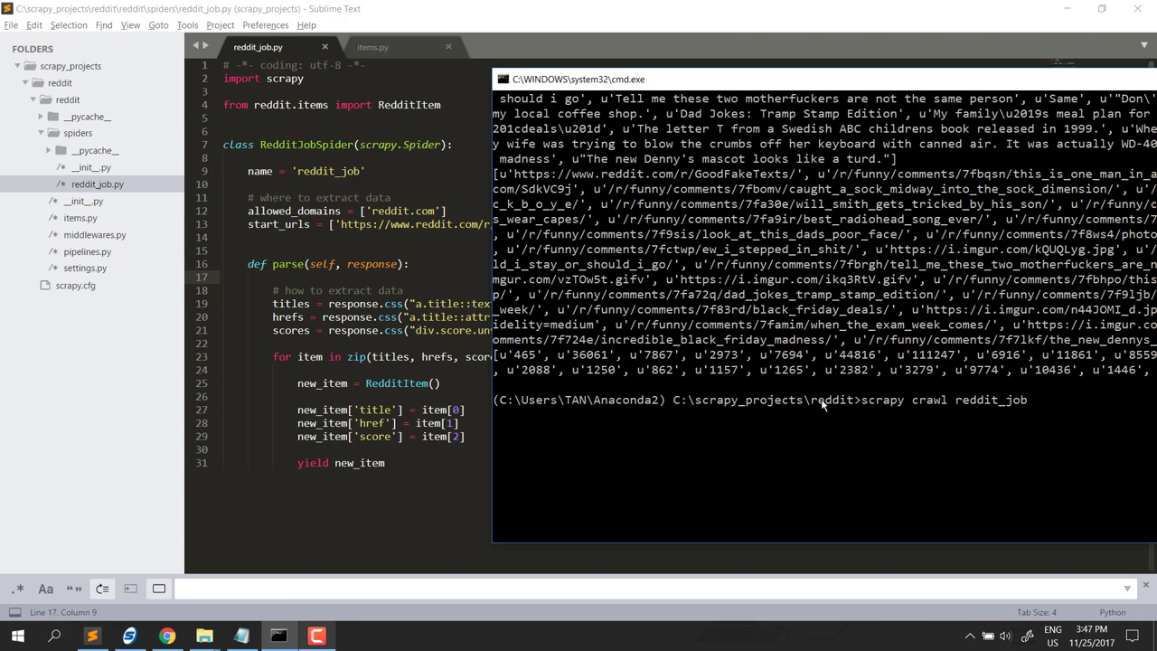
mouse_move(1046, 404)
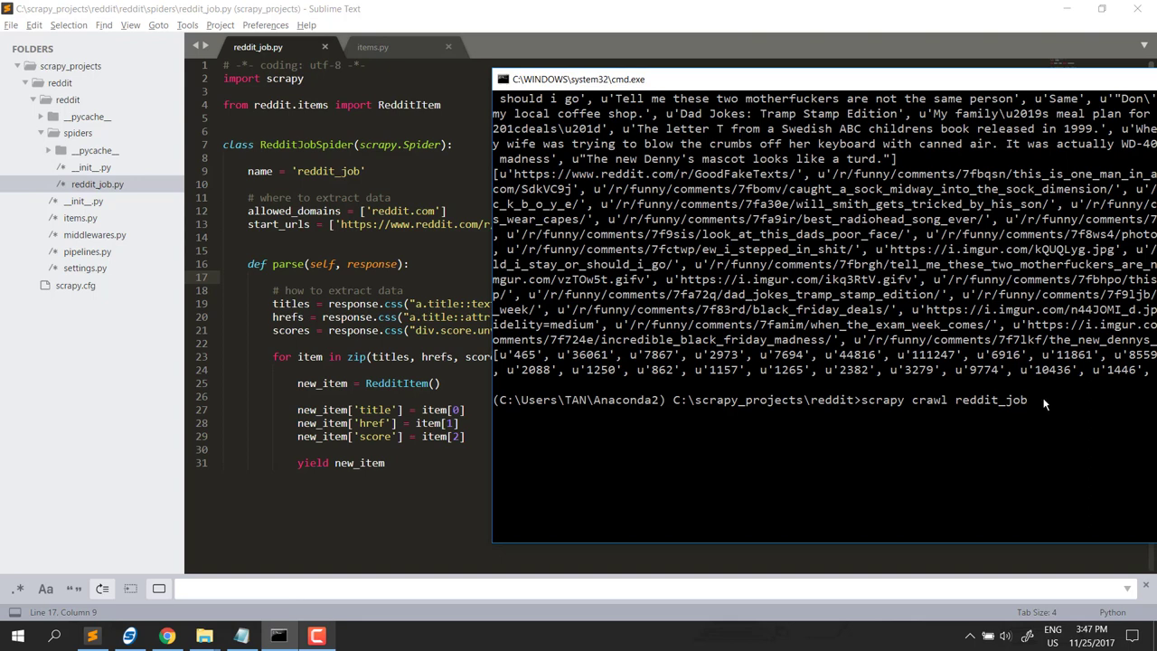
key(Return)
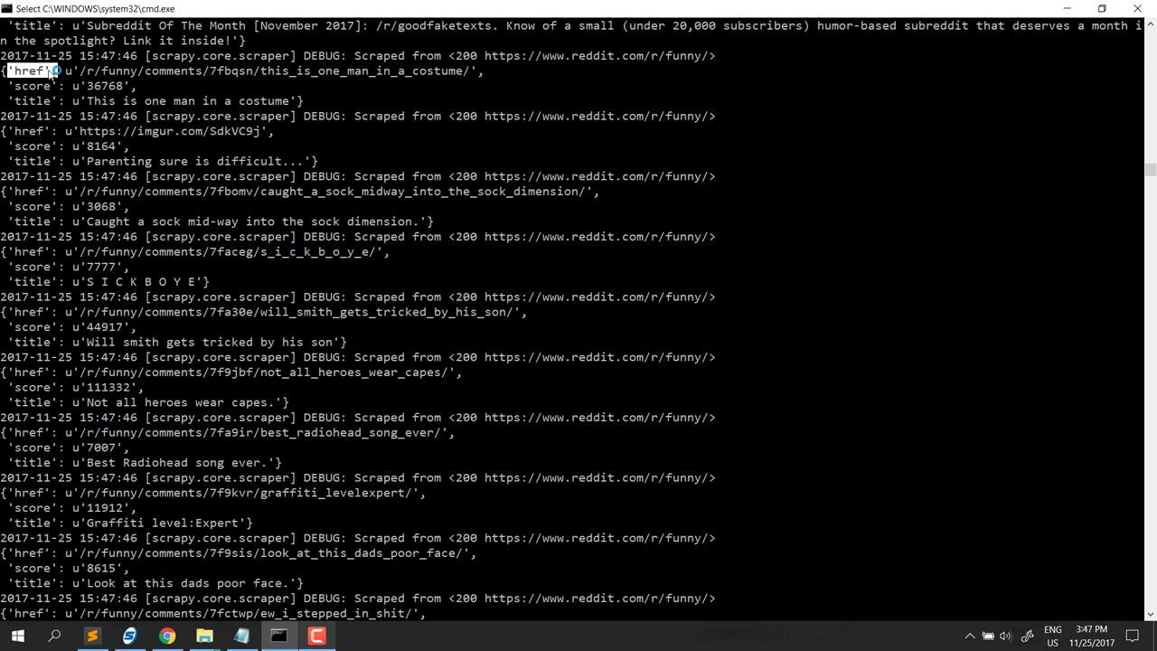
double_click(32, 85)
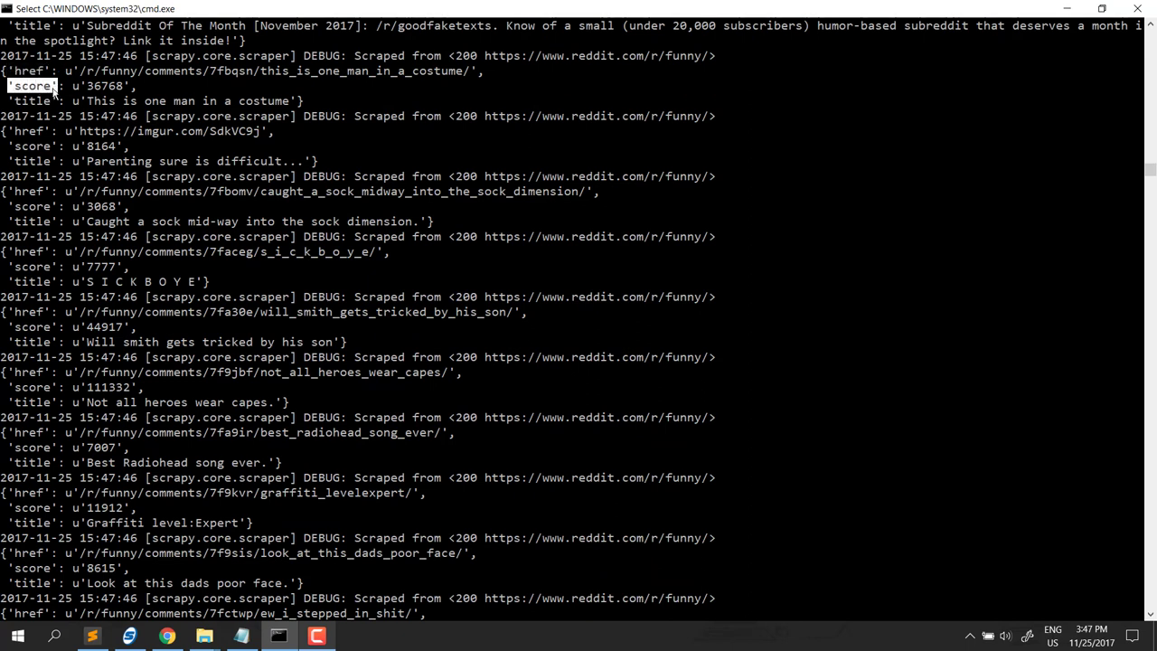
double_click(47, 98)
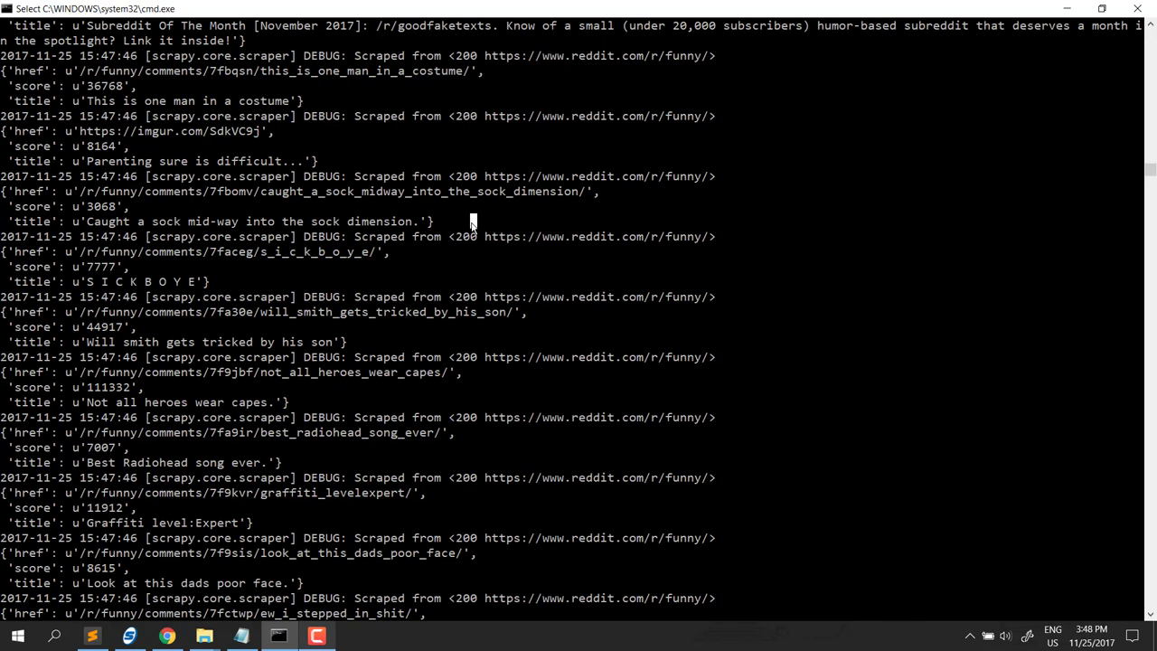
scroll(down, 3)
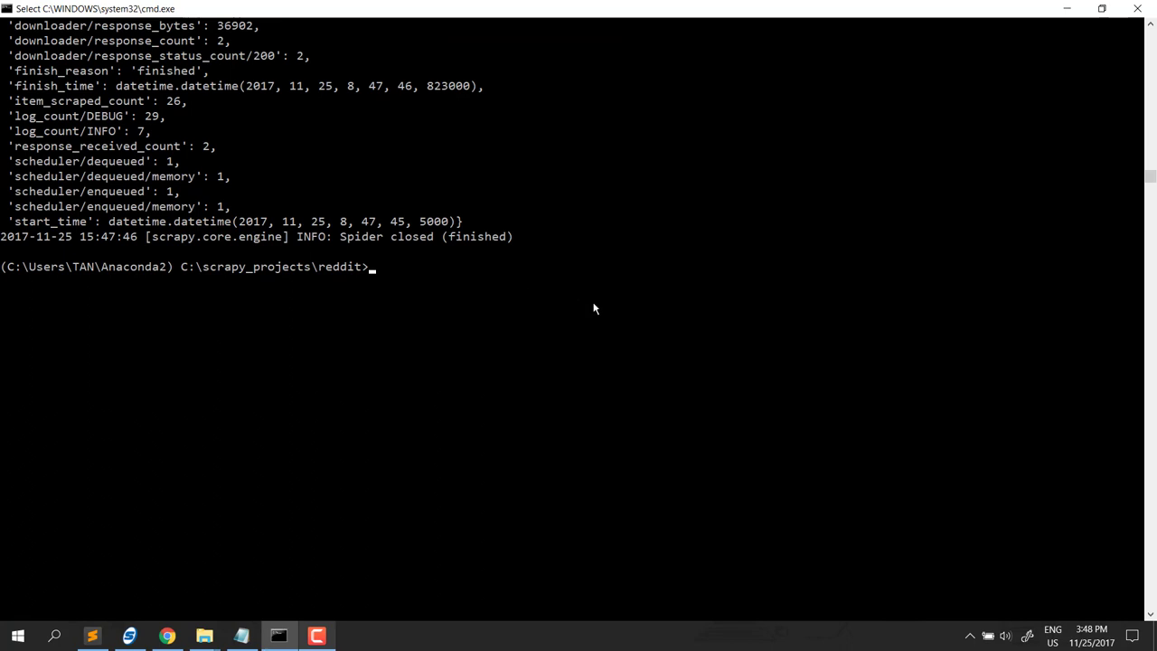
- Run 'scrapy crawl reddit_job -o out_file.csv -t csv', then switch to File Explorer
text(scrapy crawl reddit_job)
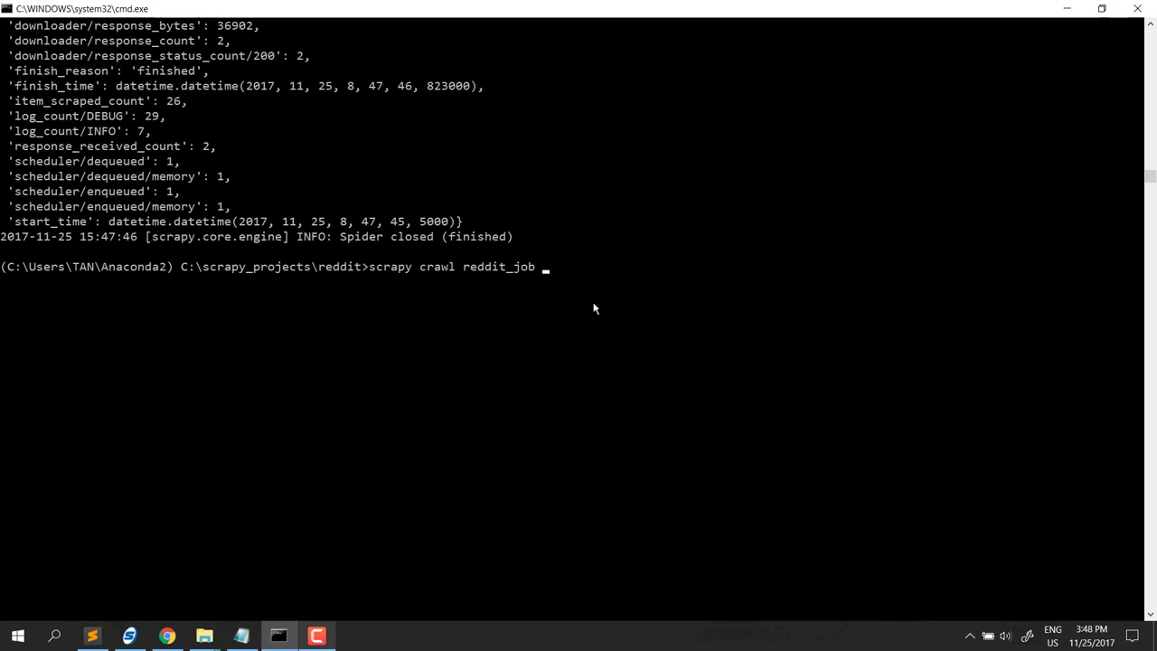
text(-)
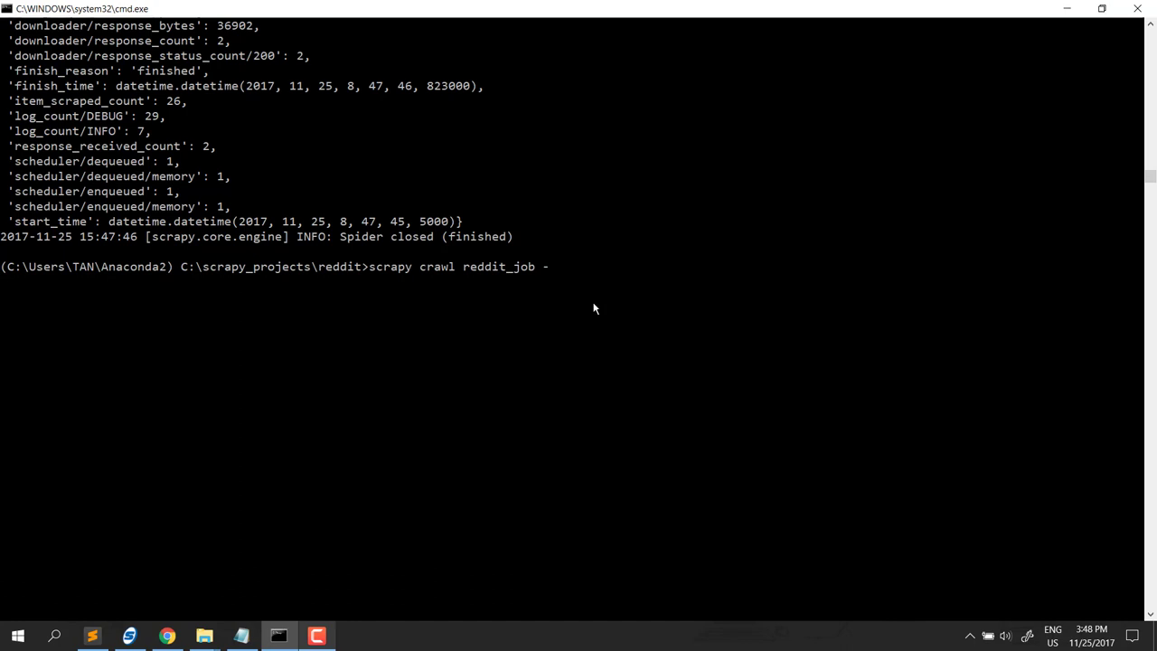
text(o)
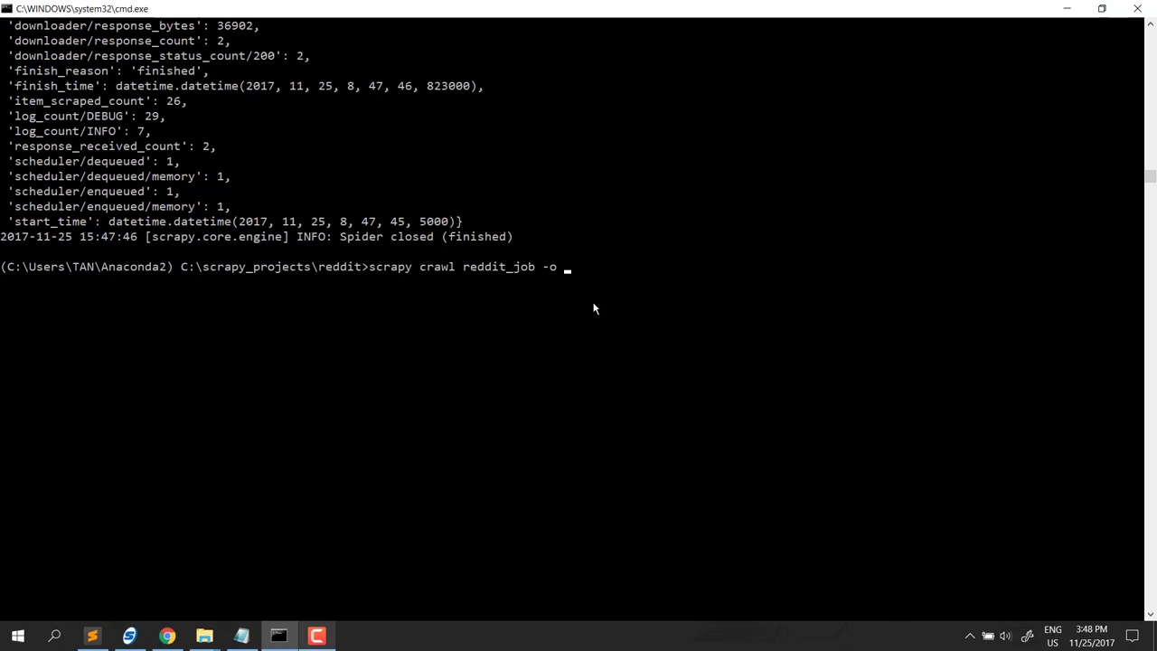
text(ou)
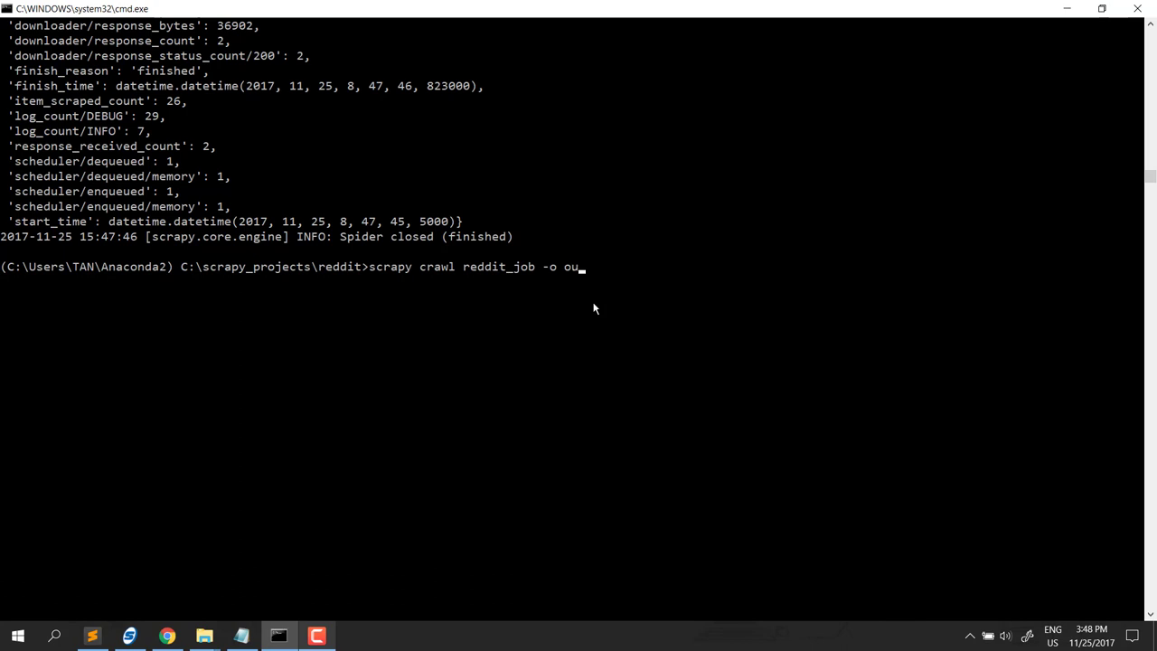
text(t)
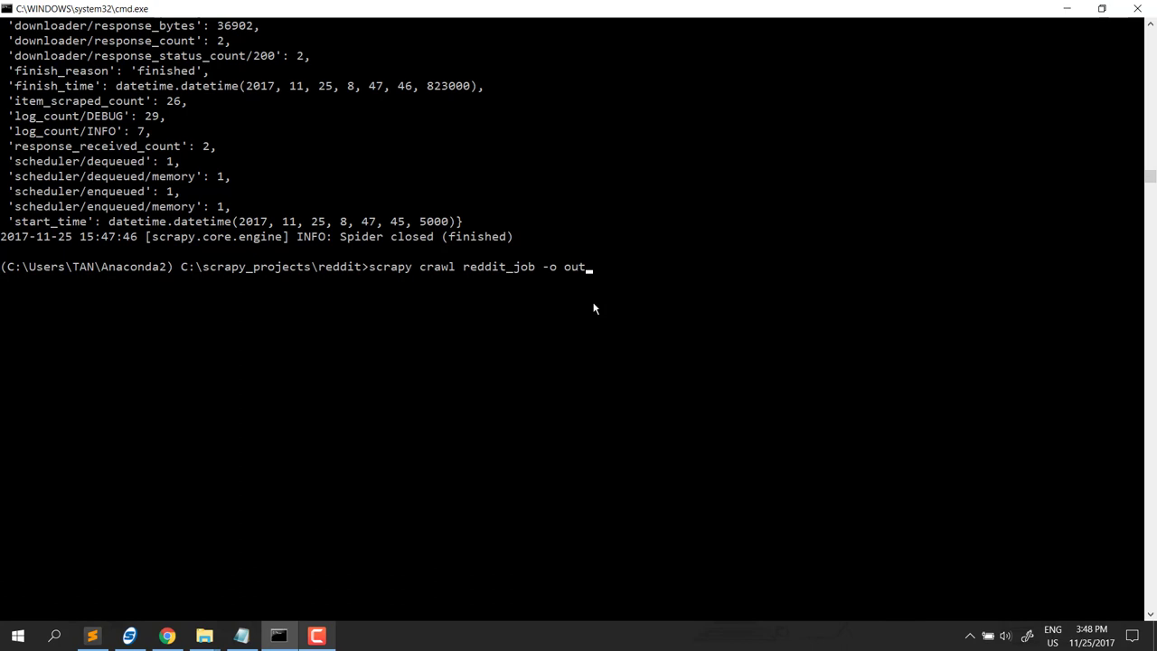
text(_file.c)
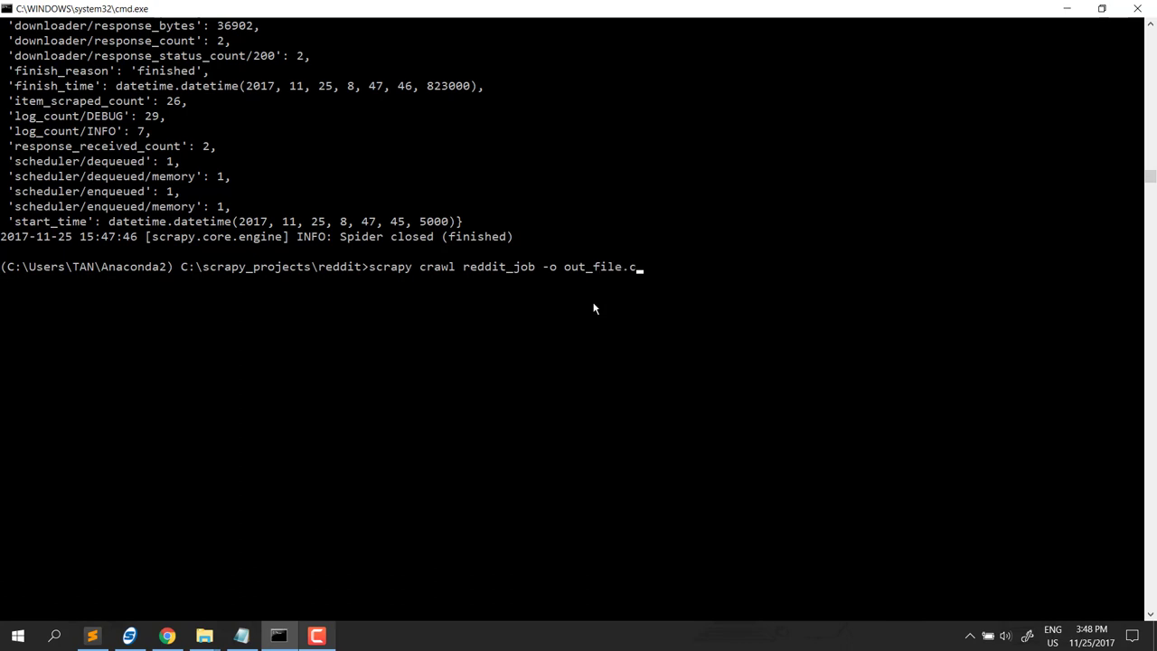
text(sv -t)
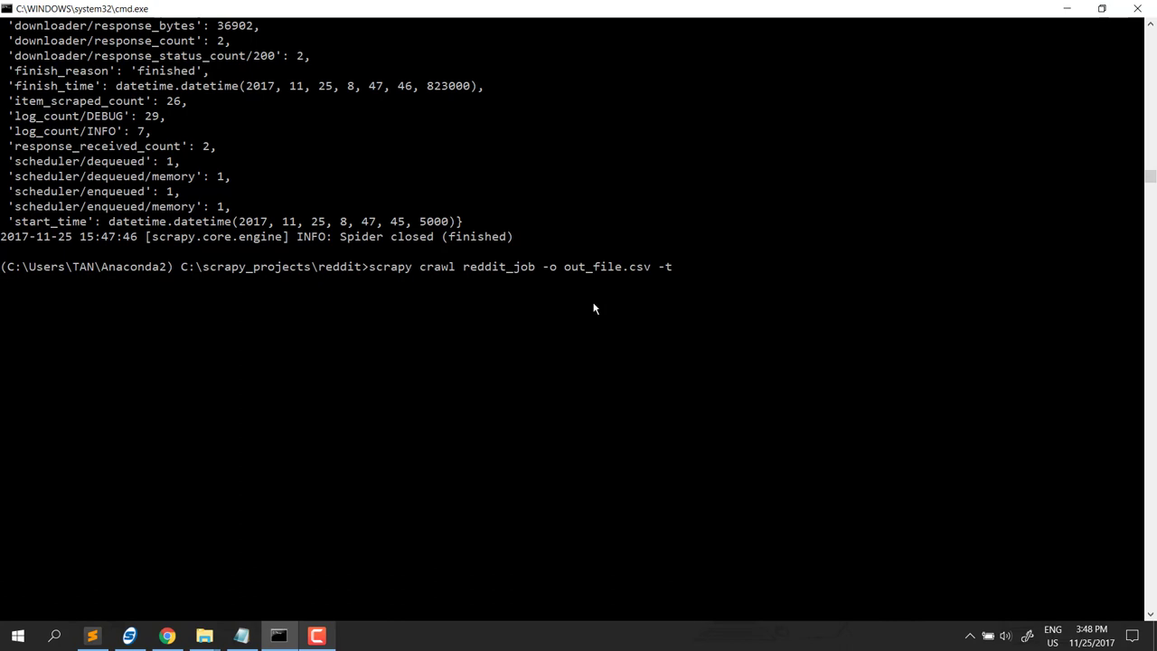
text(cs)
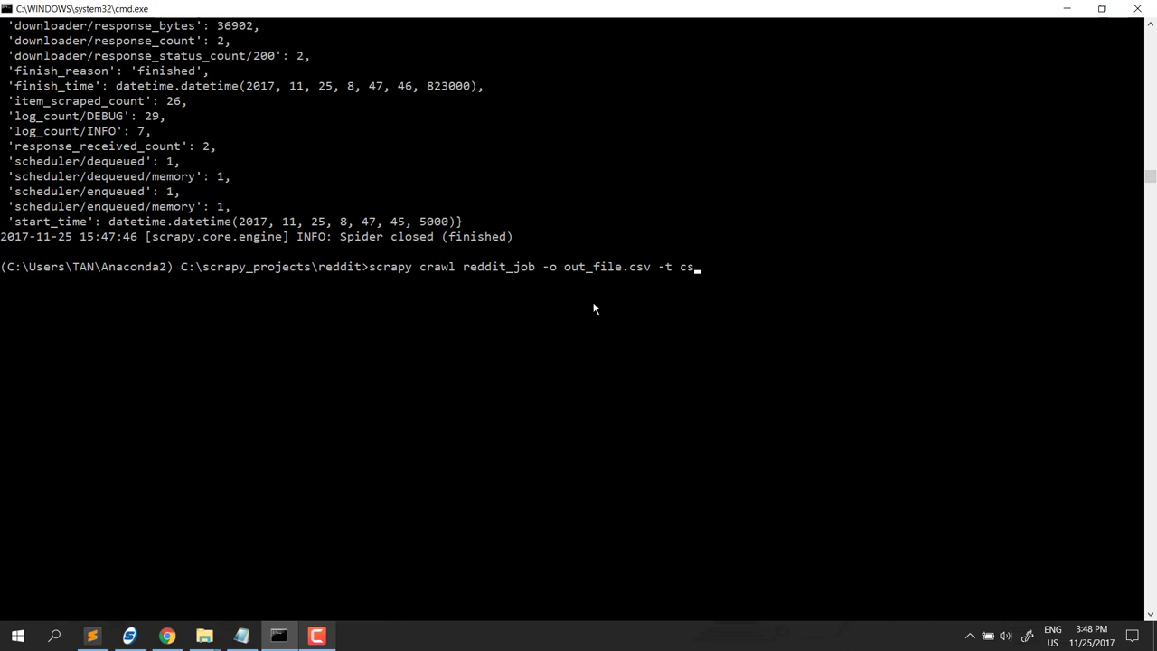
text(v)
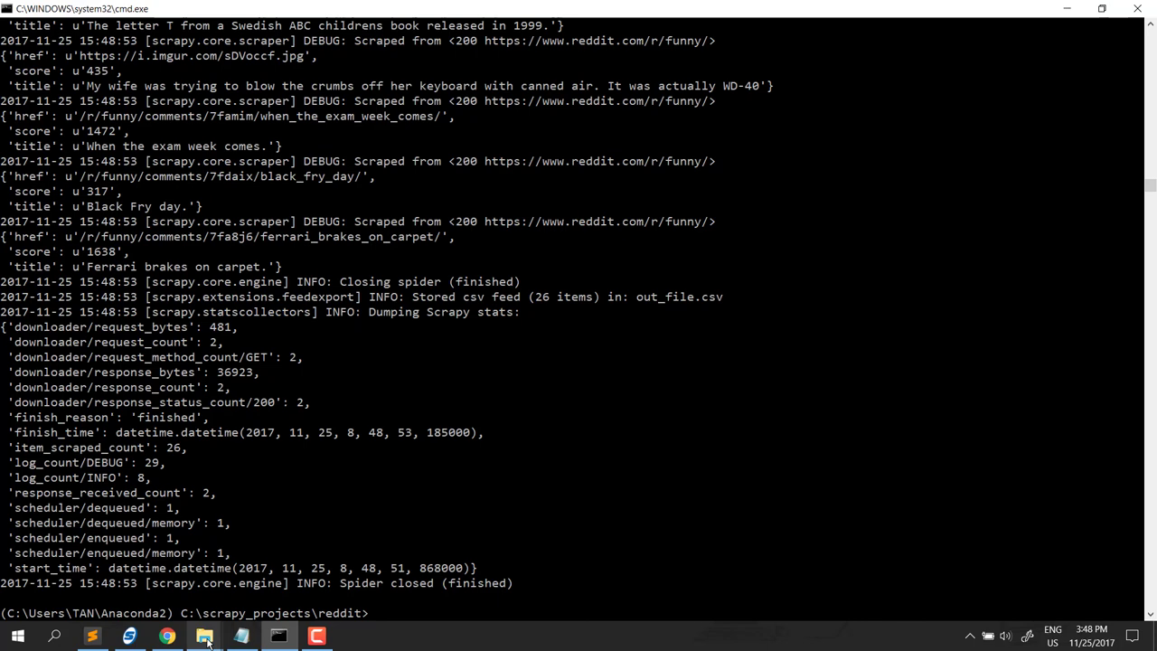
click(202, 635)
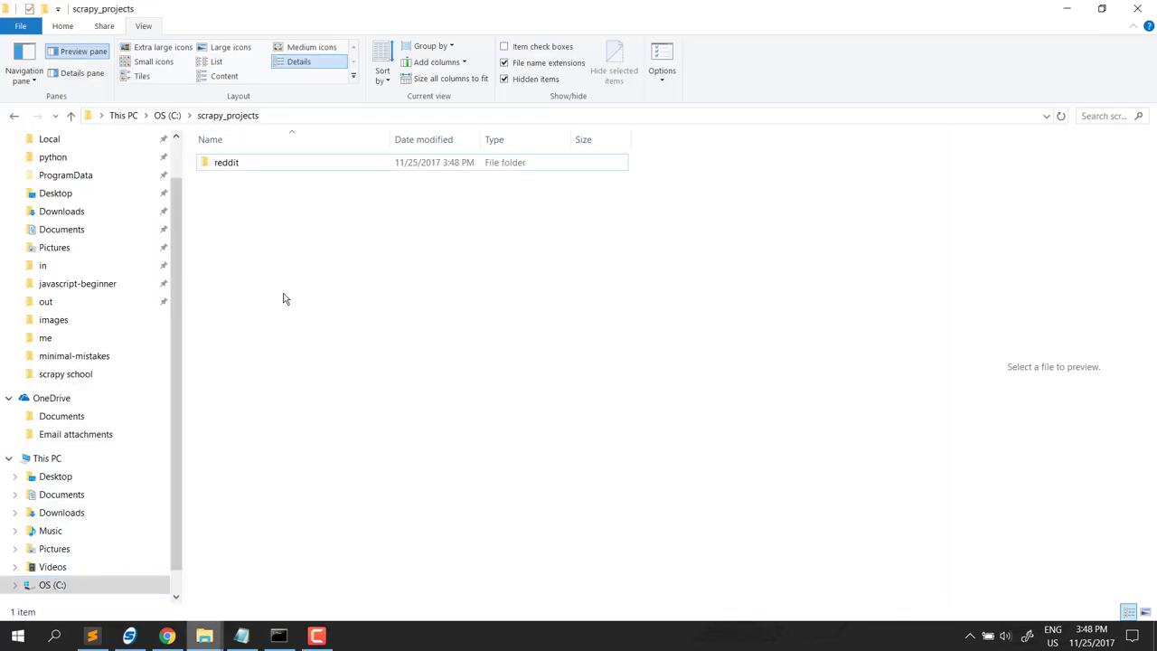
- Open the reddit folder and open out_file.csv in Excel
double_click(226, 162)
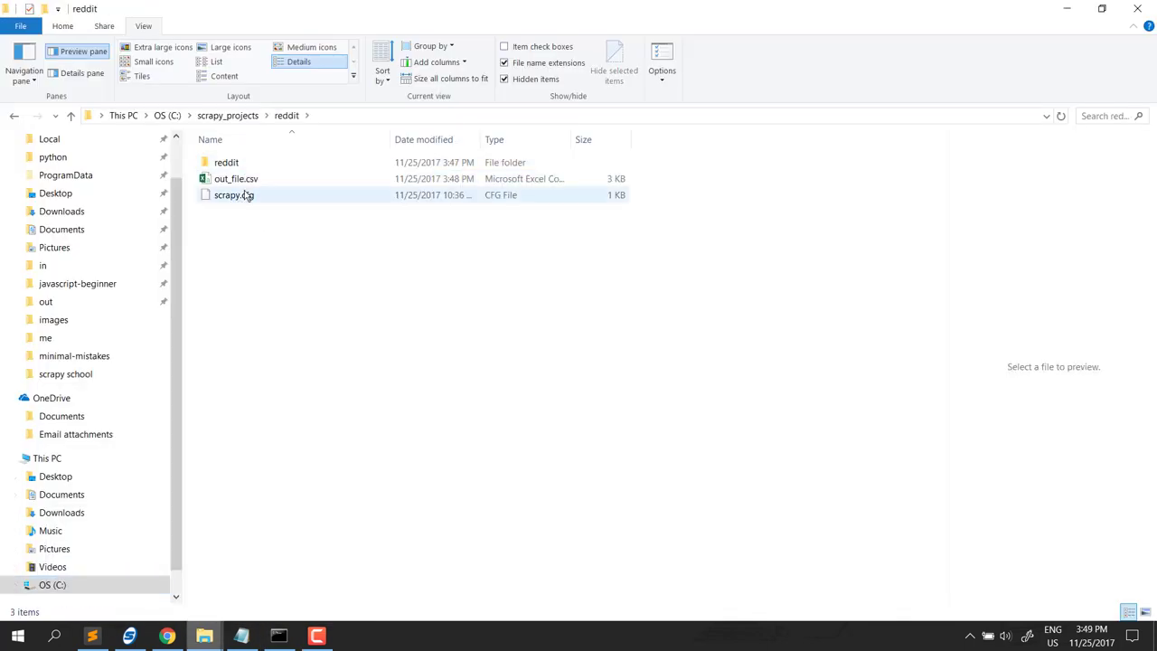
click(235, 178)
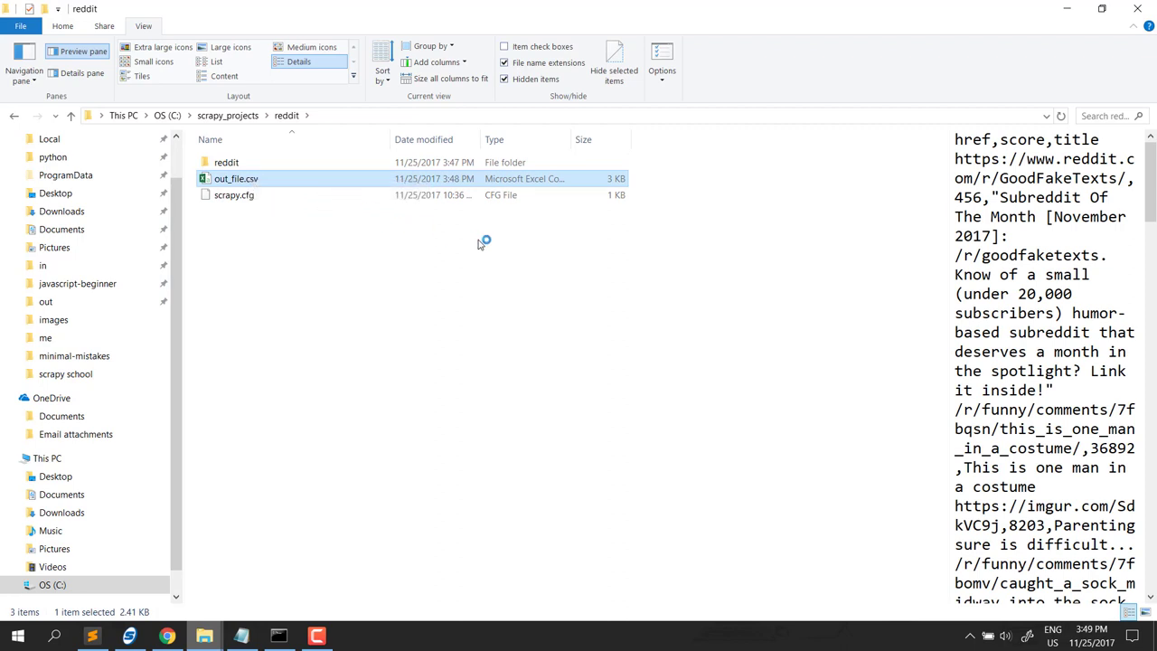
double_click(237, 178)
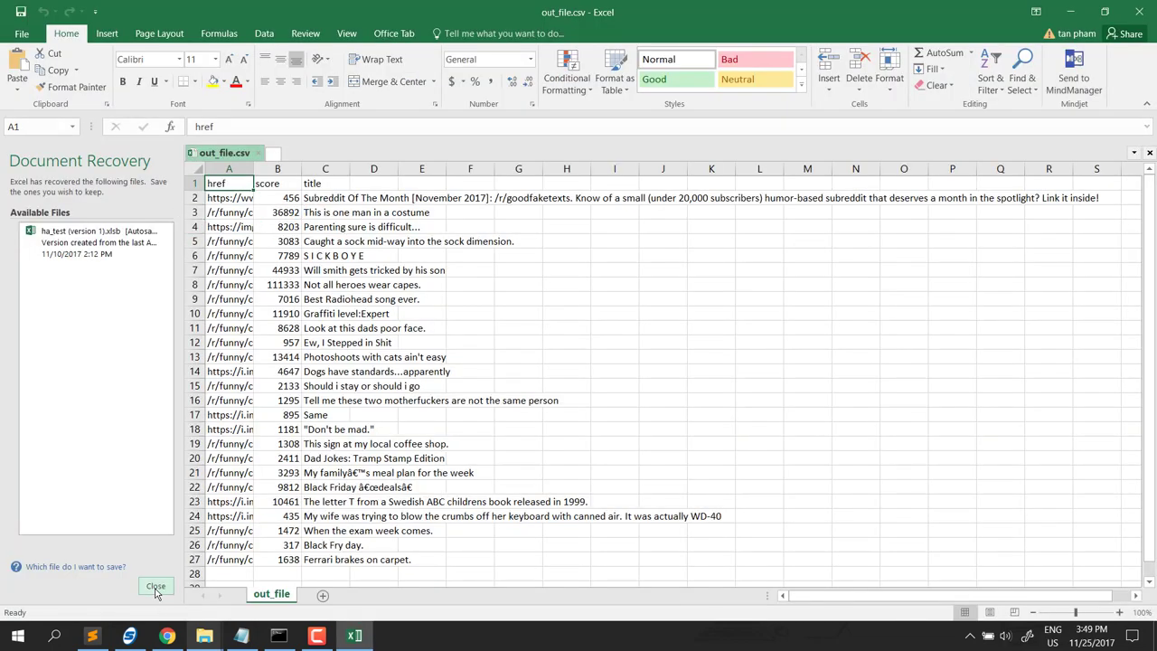
- Close Document Recovery and widen column A so the full href links show
click(155, 587)
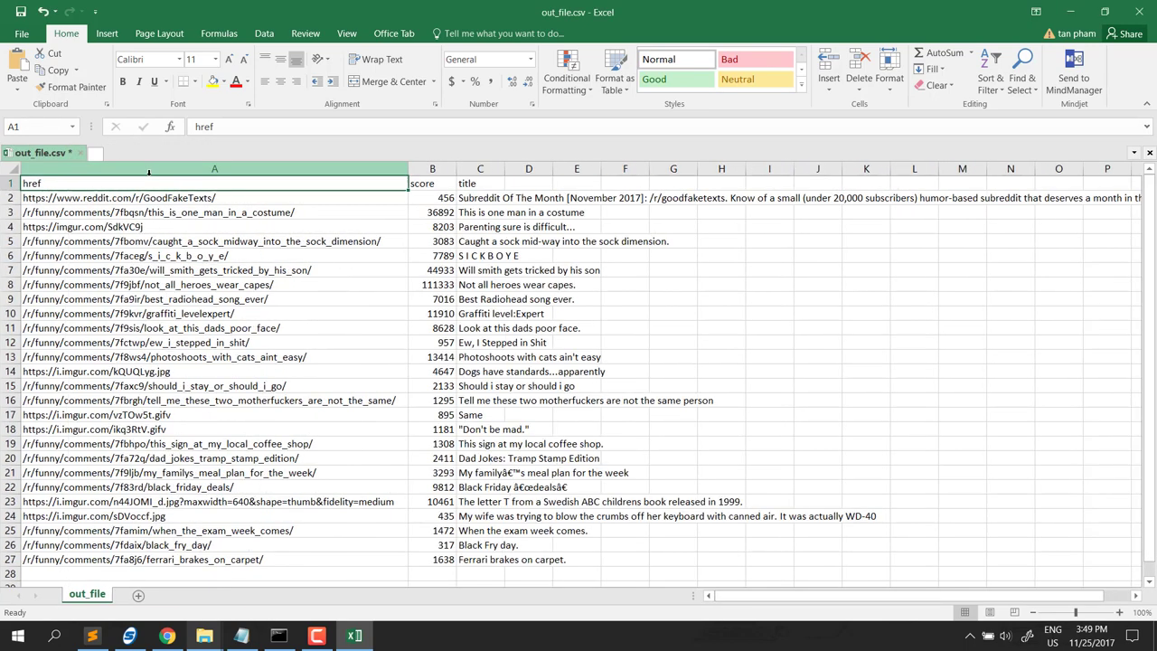
mouse_move(408, 198)
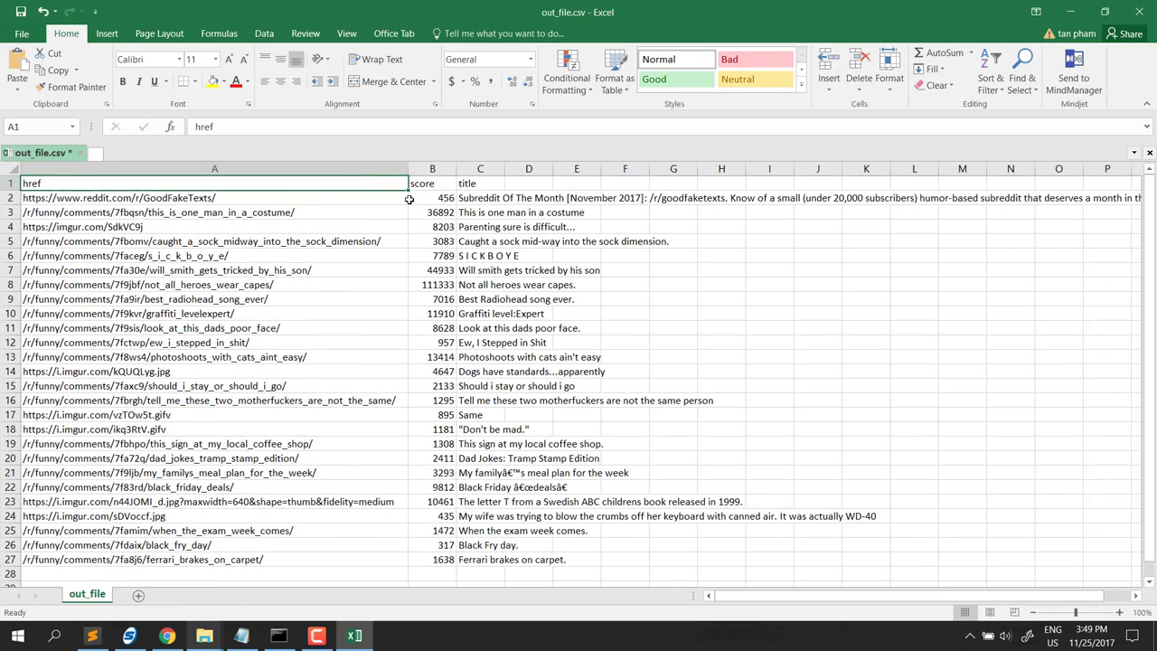
click(480, 182)
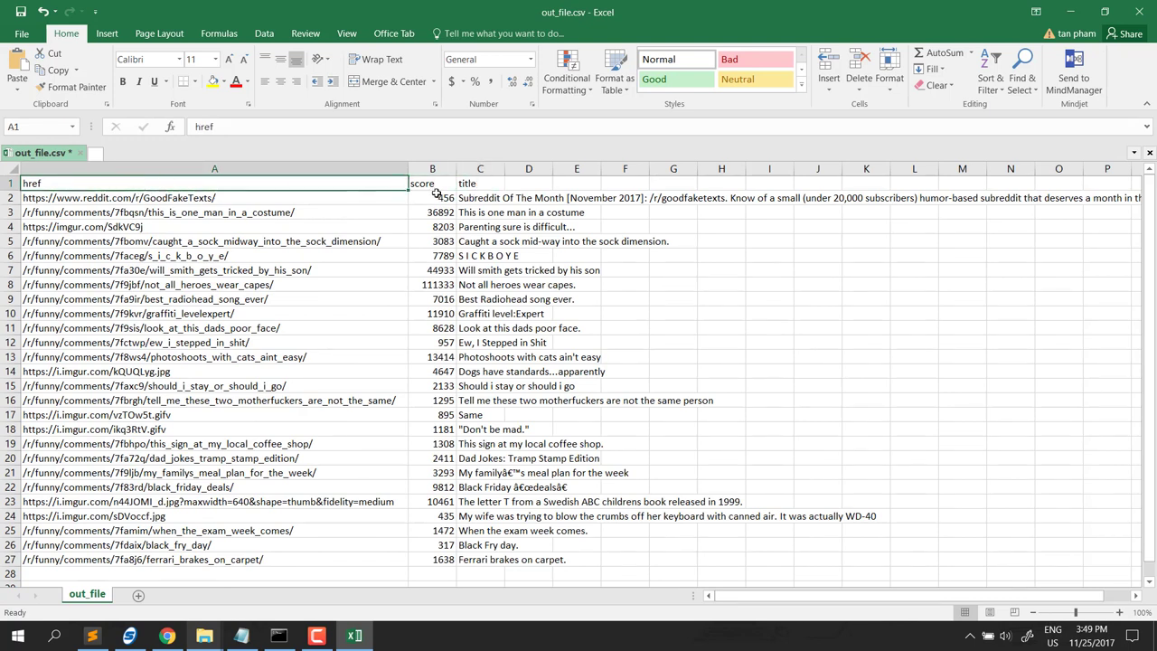
click(432, 183)
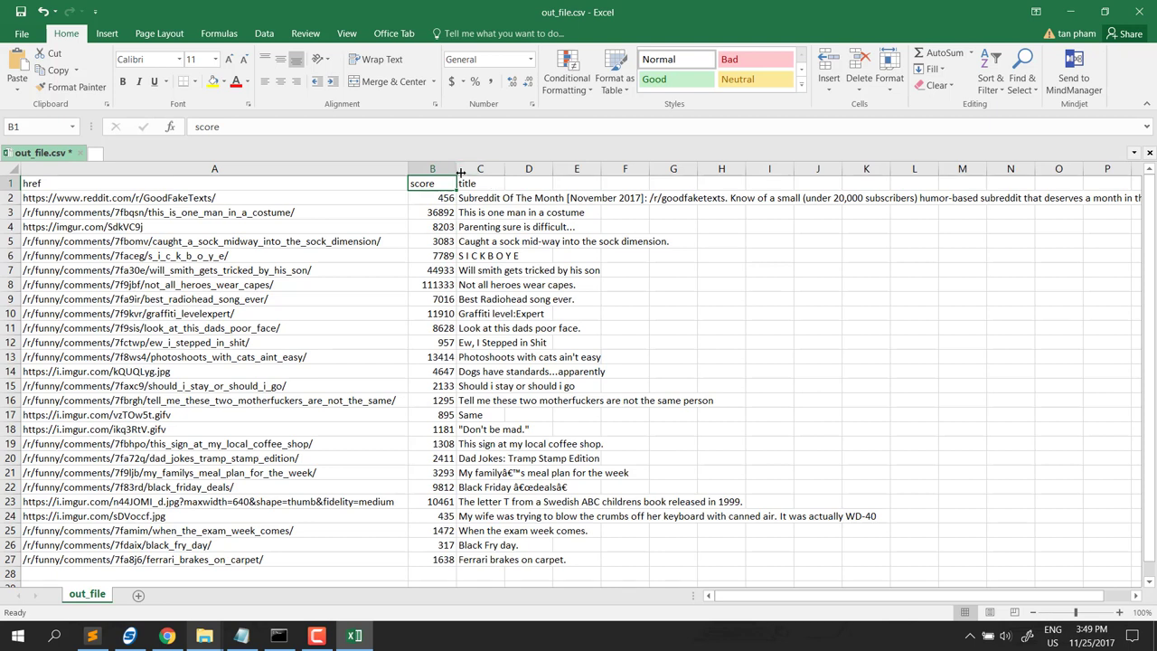